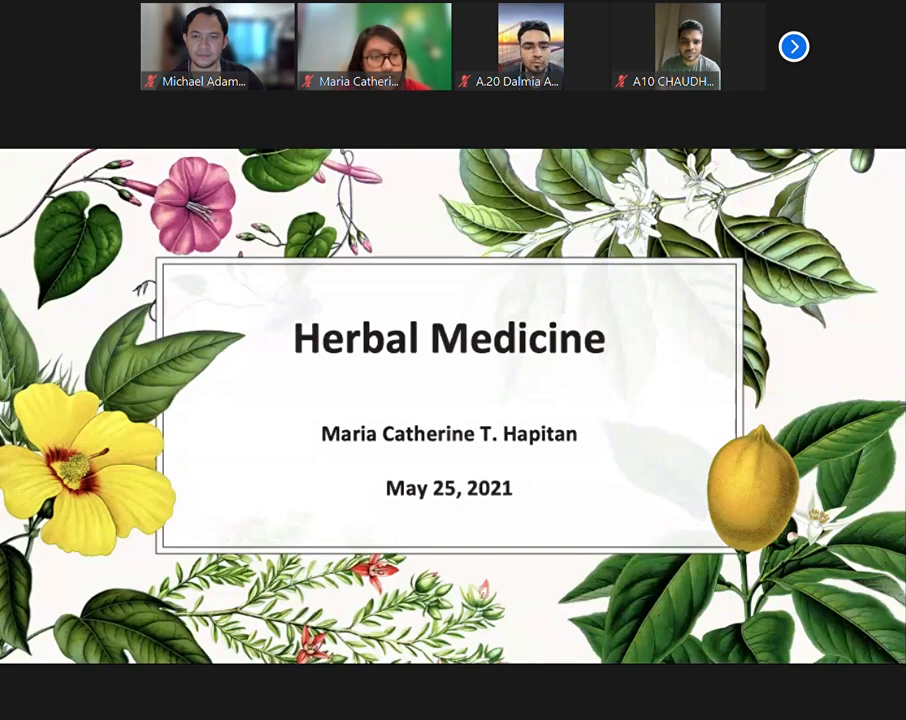
mouse_move(892, 390)
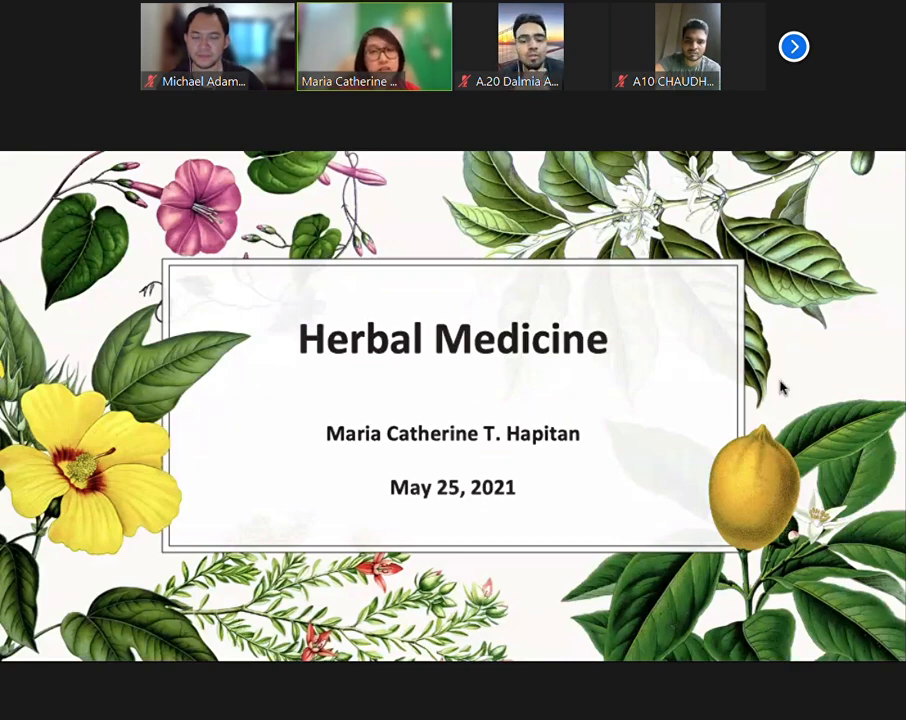
mouse_move(736, 546)
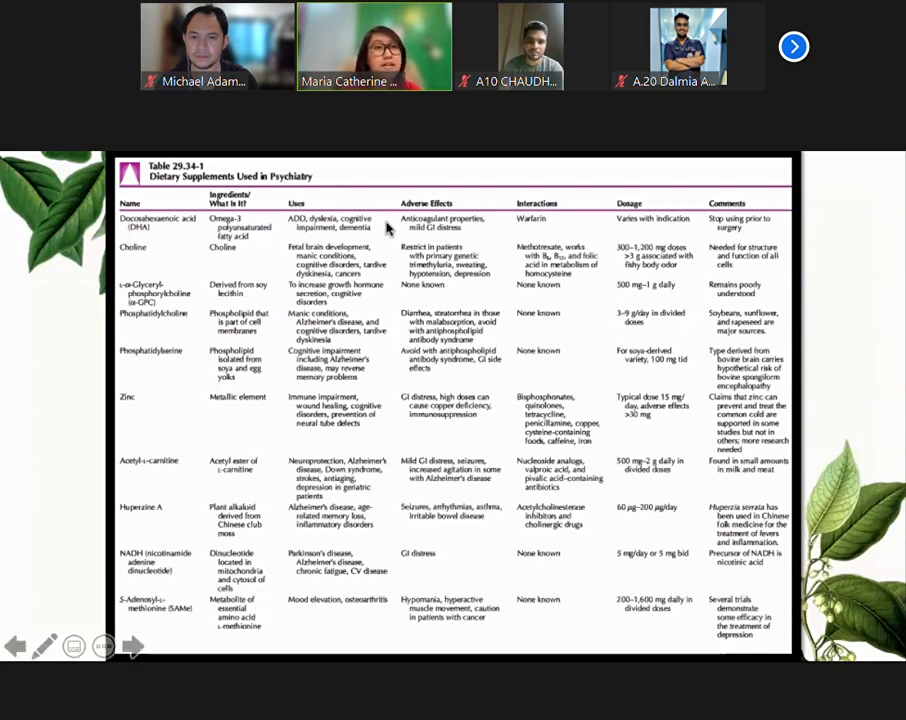
mouse_move(496, 204)
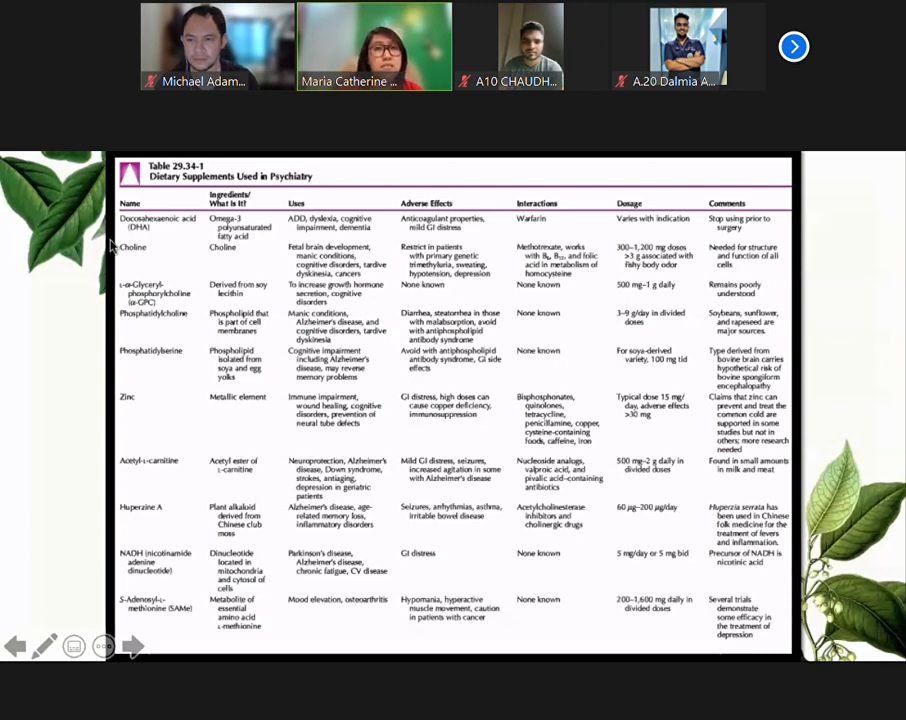
mouse_move(170, 250)
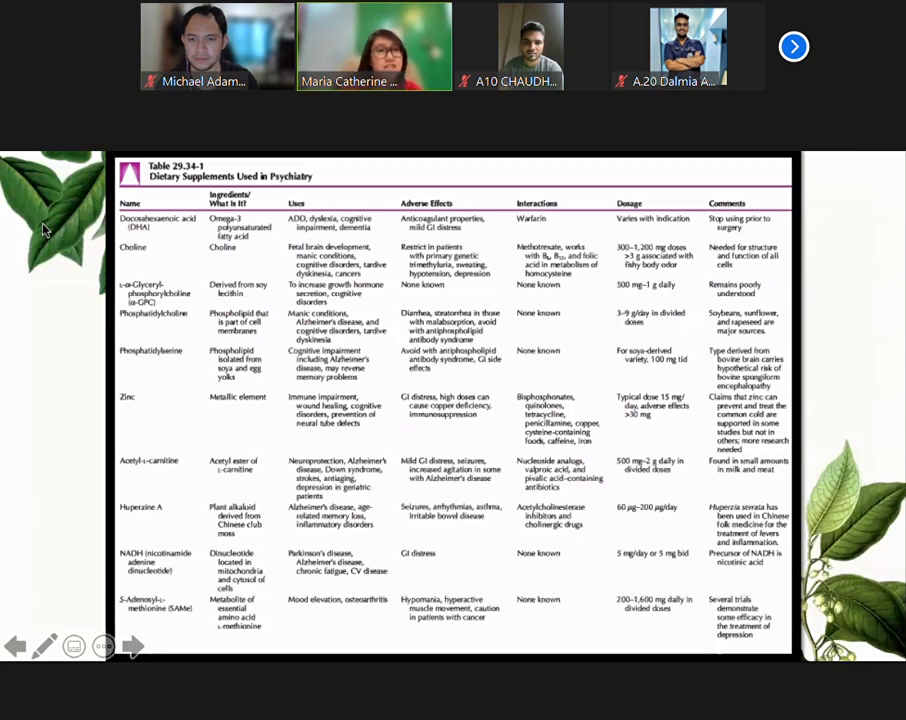
mouse_move(168, 256)
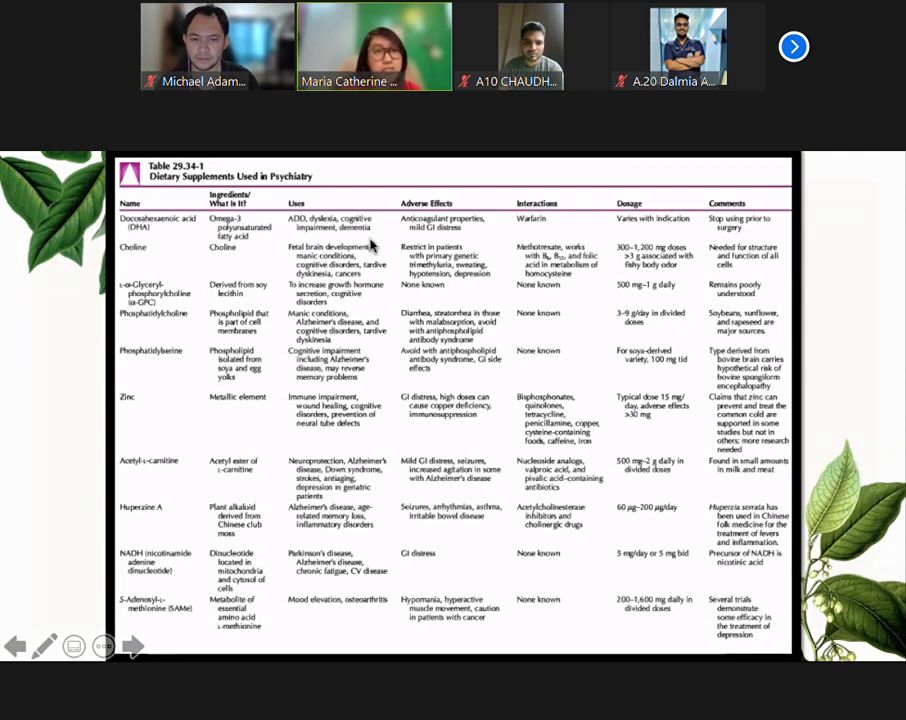
mouse_move(372, 280)
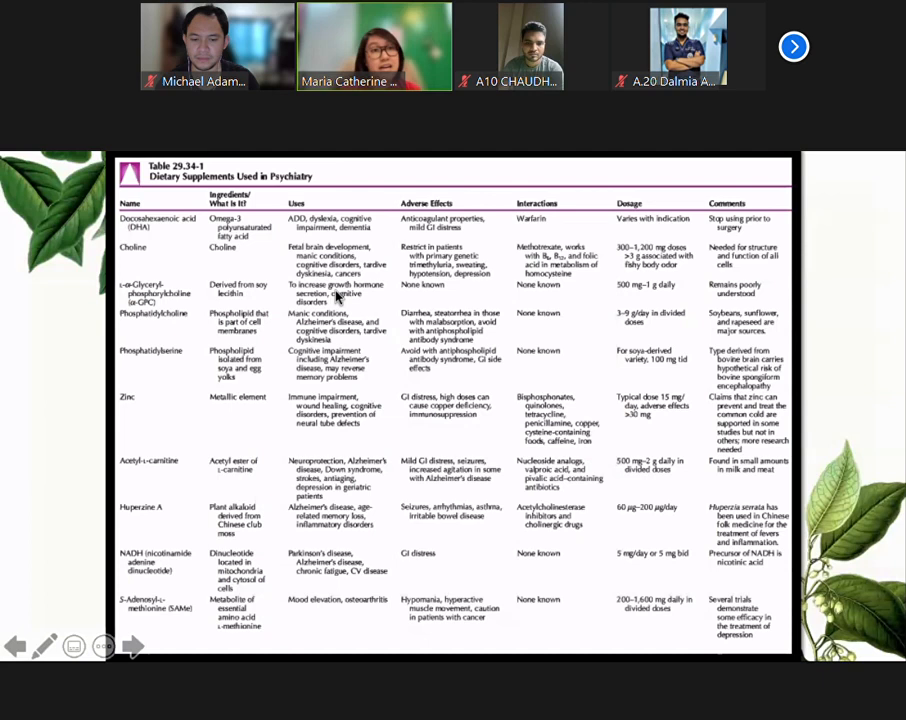
mouse_move(468, 236)
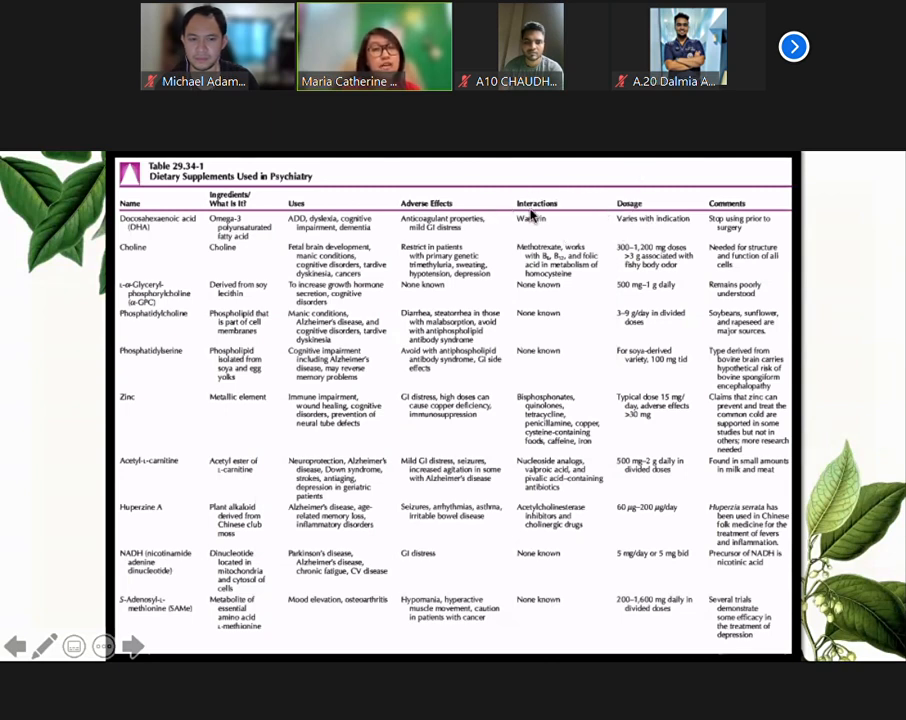
mouse_move(584, 232)
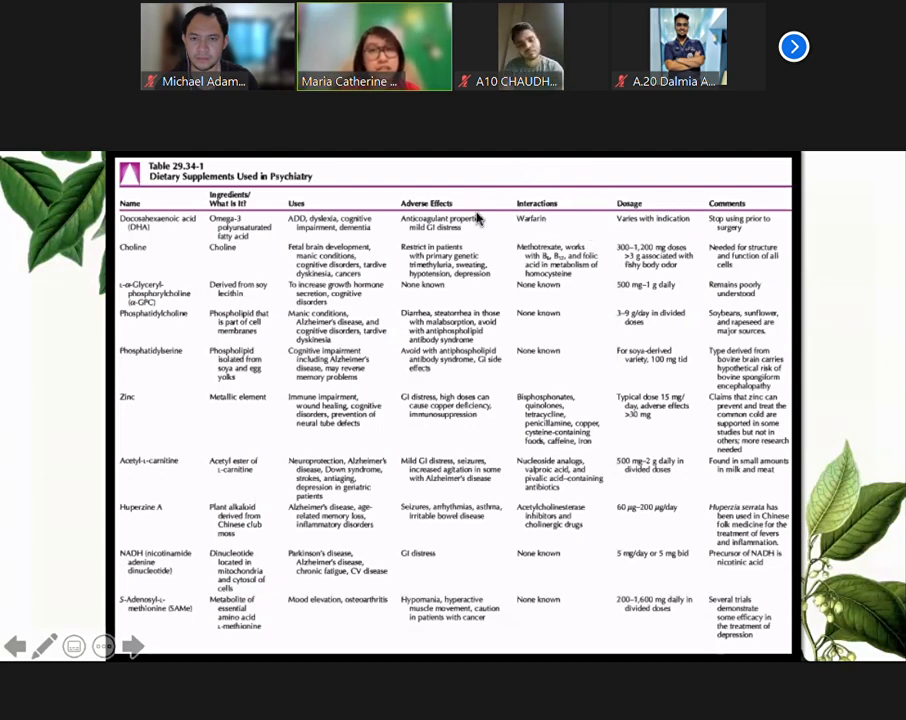
mouse_move(780, 228)
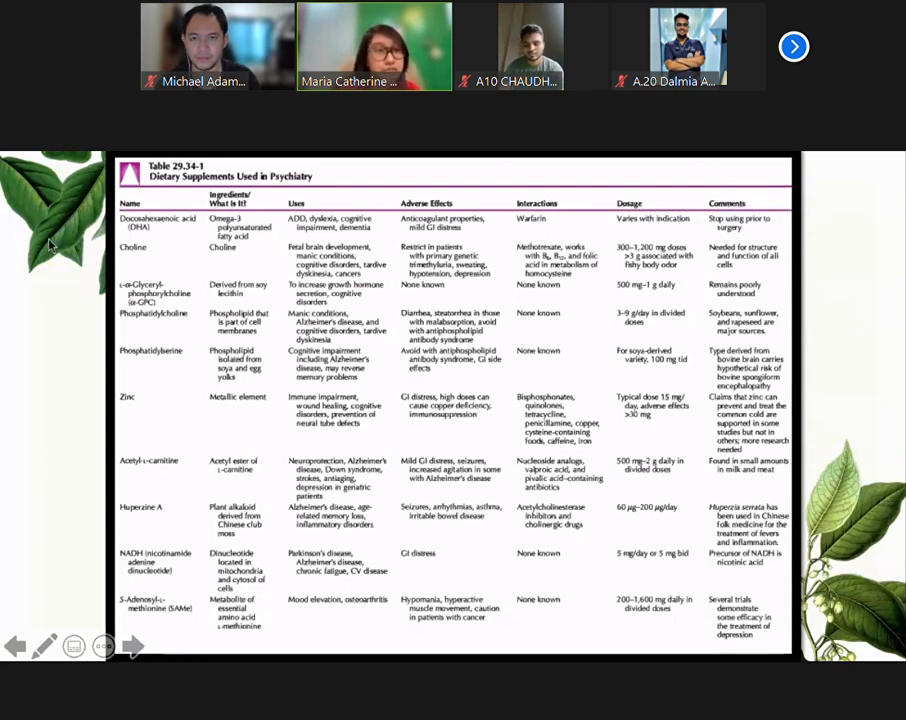
mouse_move(208, 356)
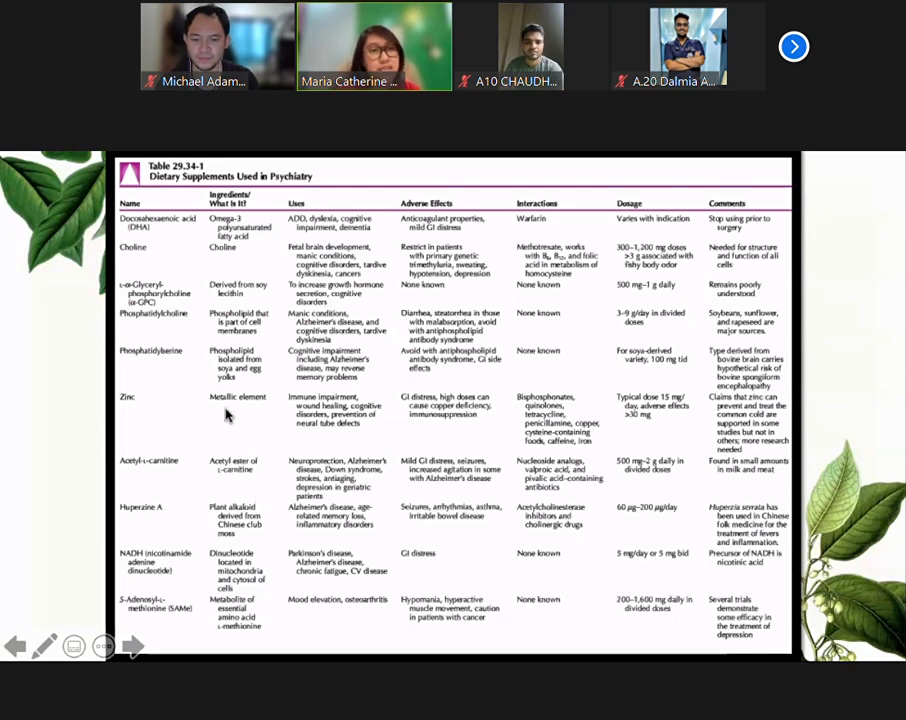
mouse_move(402, 390)
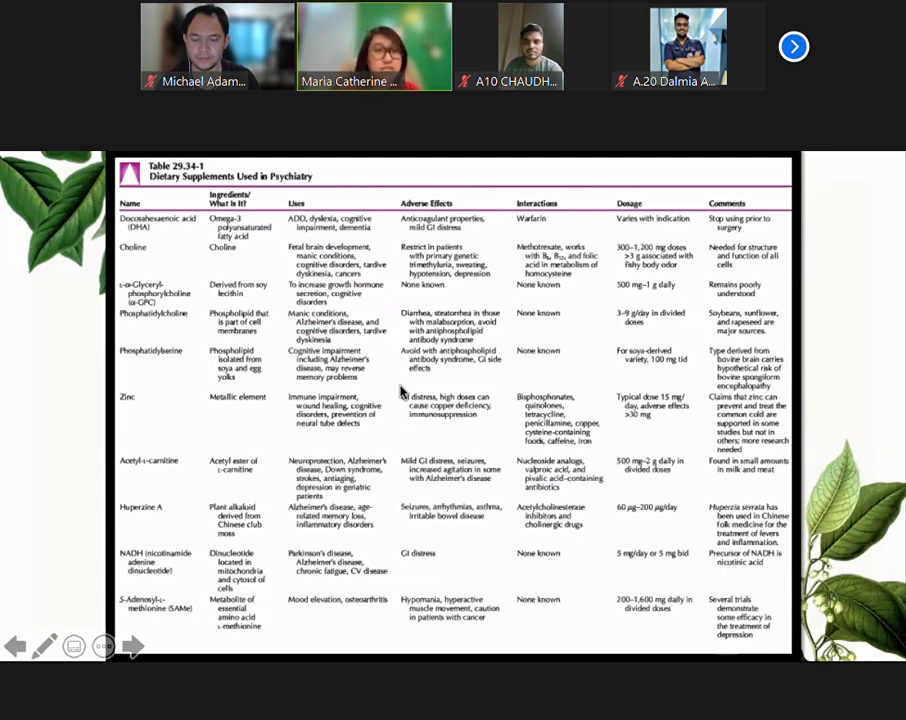
mouse_move(416, 448)
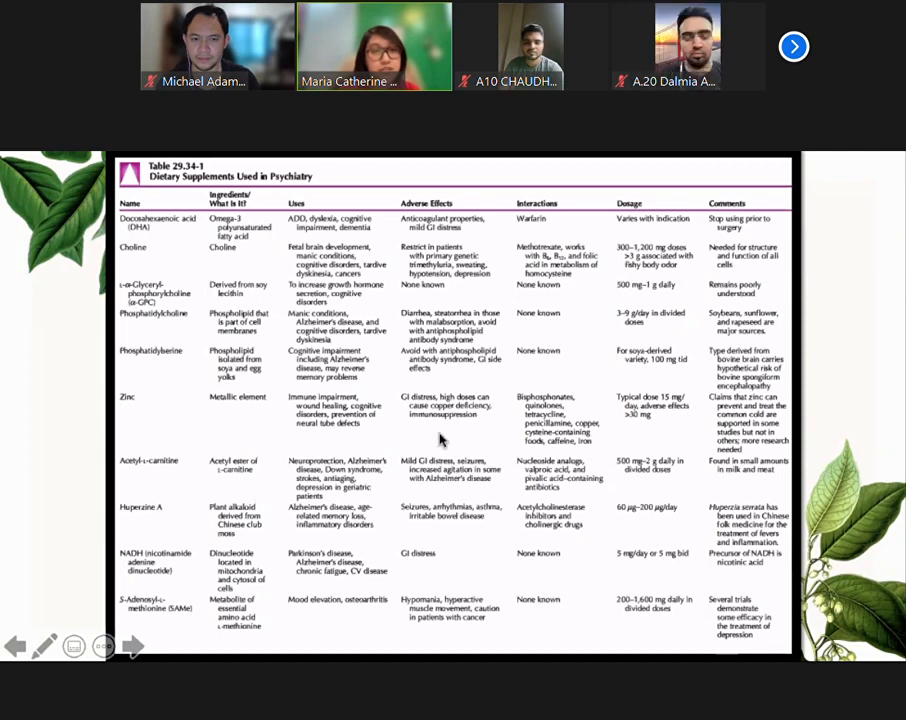
mouse_move(472, 386)
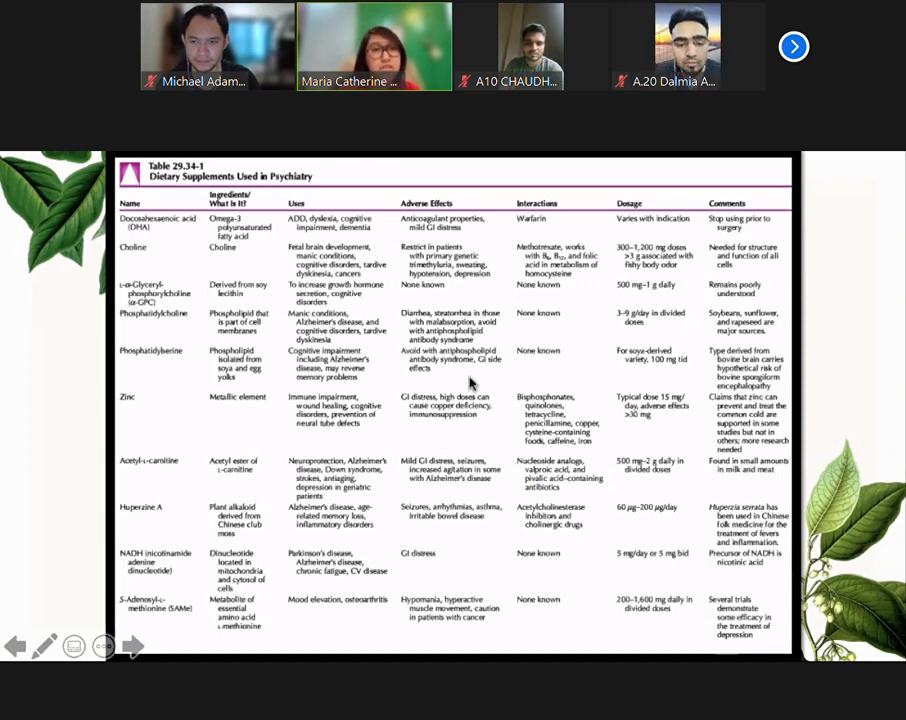
mouse_move(456, 400)
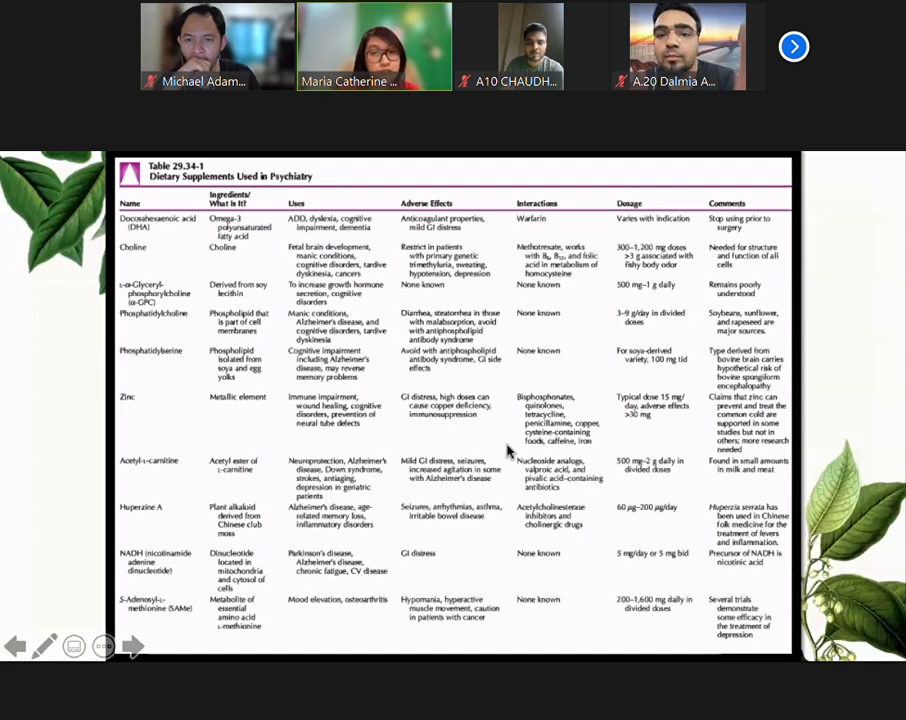
mouse_move(568, 444)
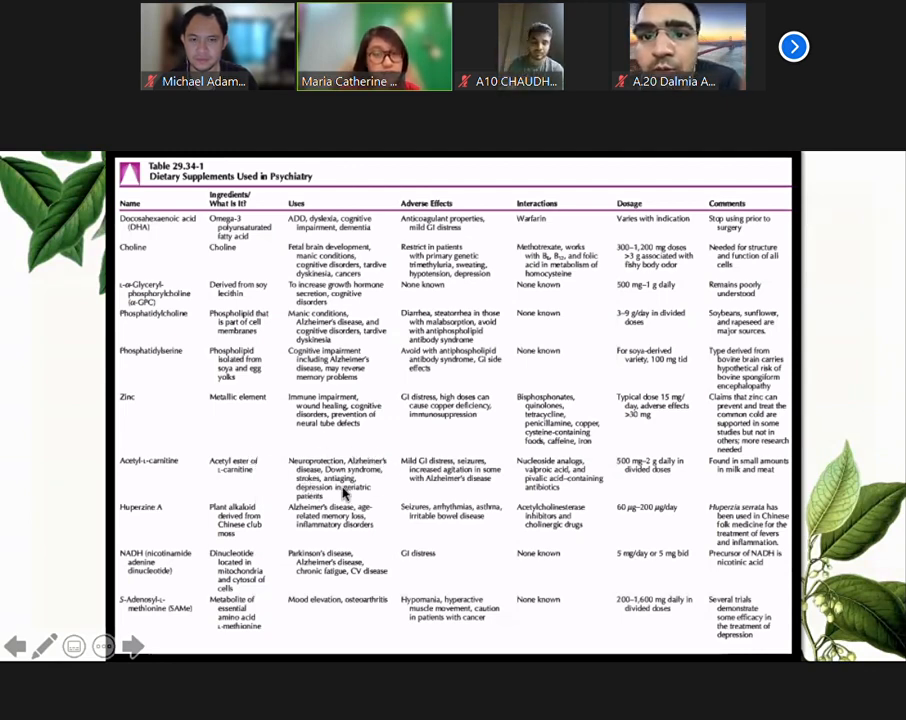
mouse_move(492, 476)
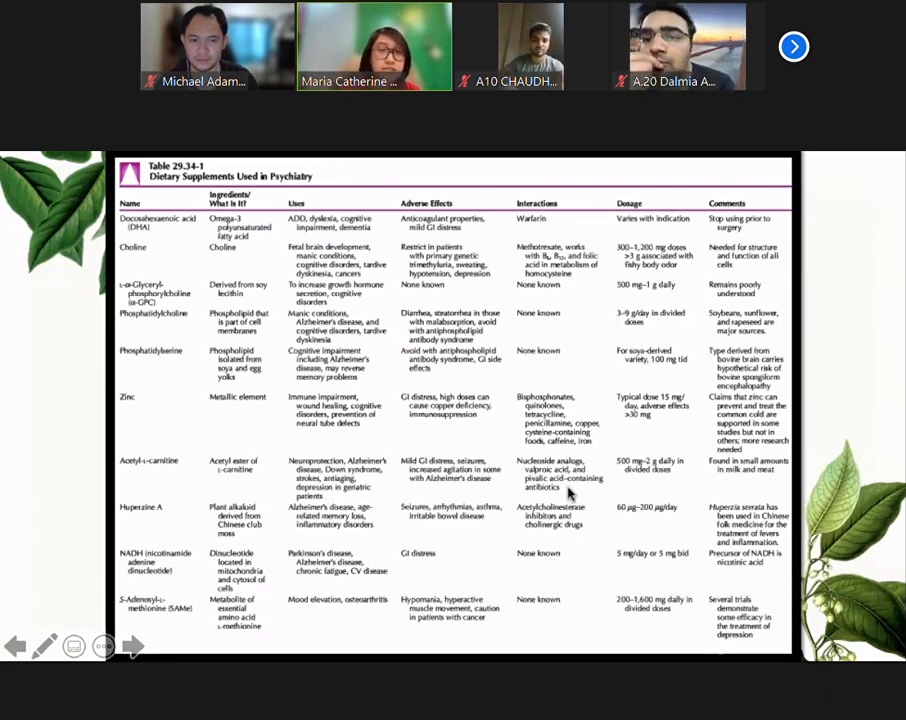
mouse_move(468, 522)
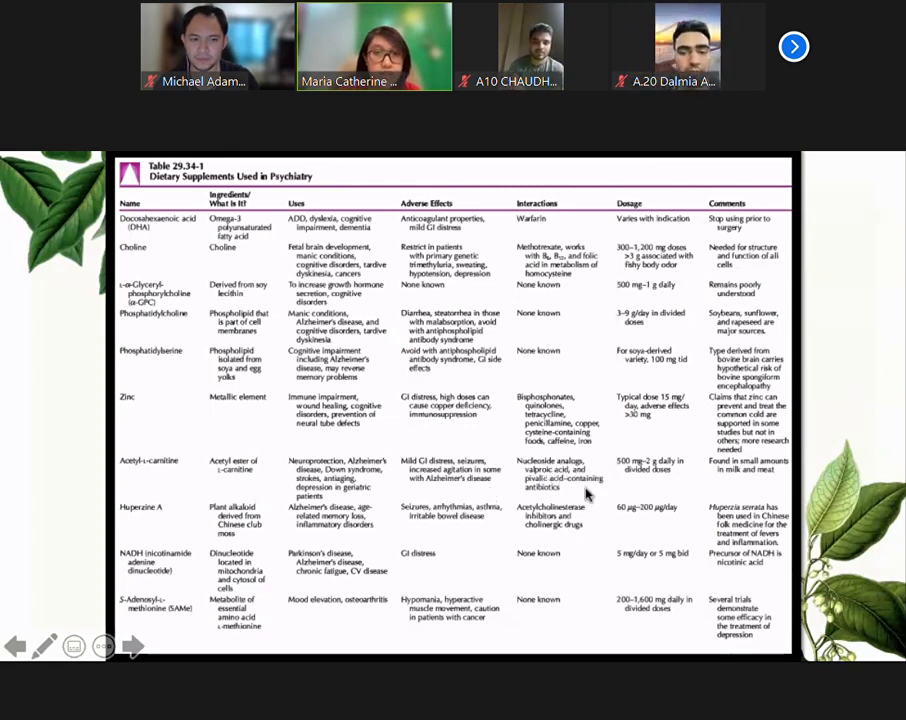
mouse_move(588, 494)
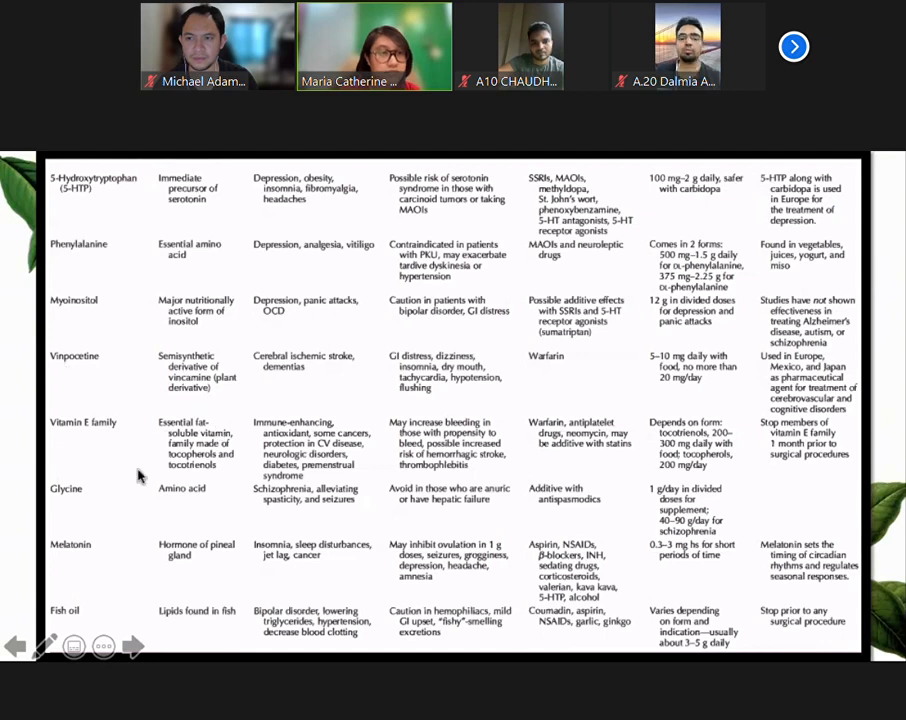
mouse_move(128, 518)
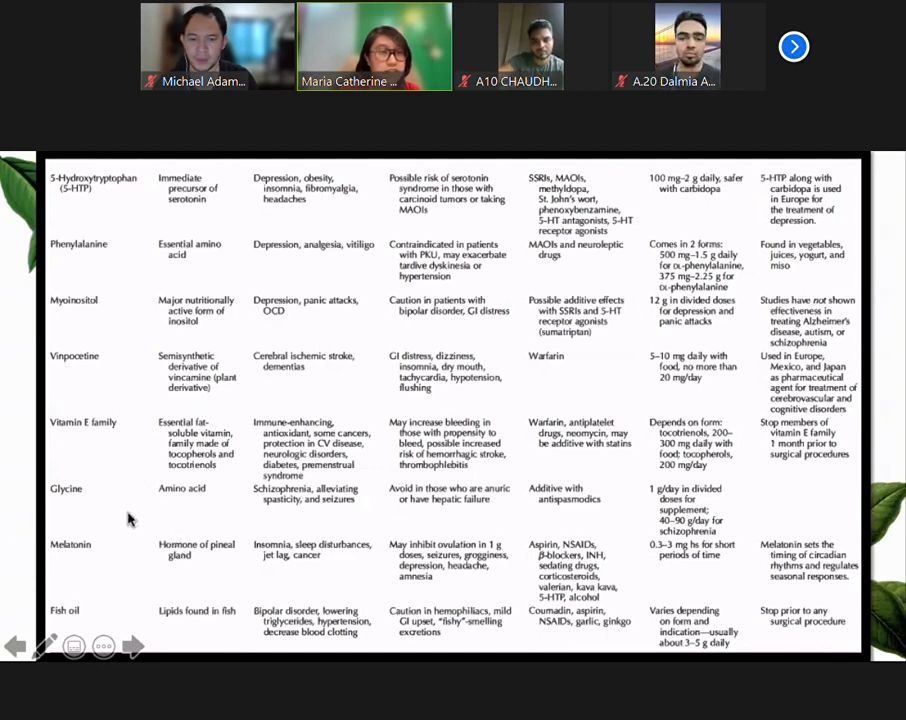
mouse_move(266, 572)
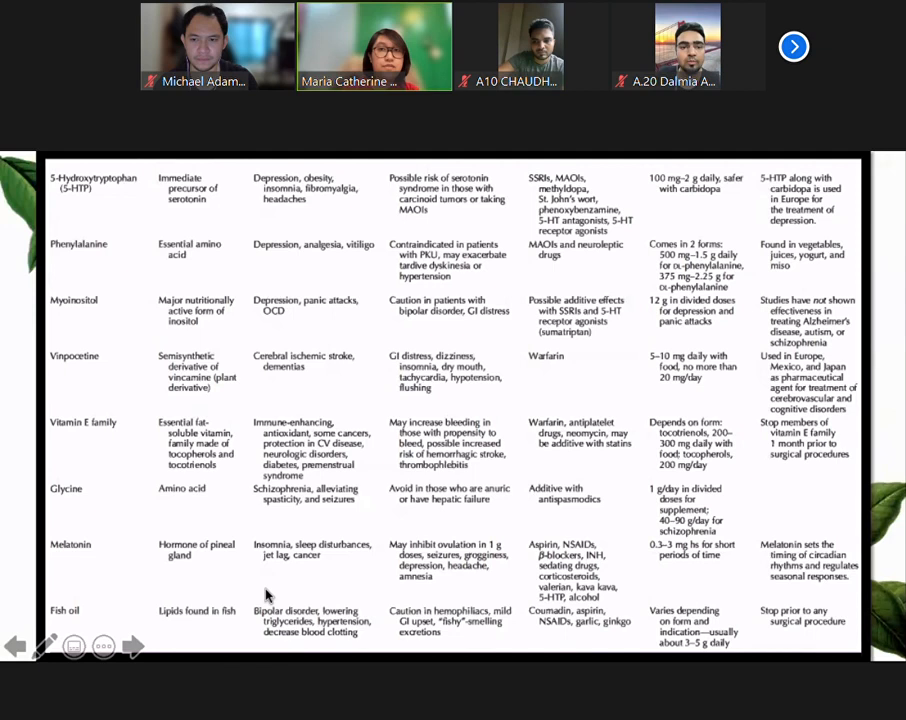
mouse_move(312, 582)
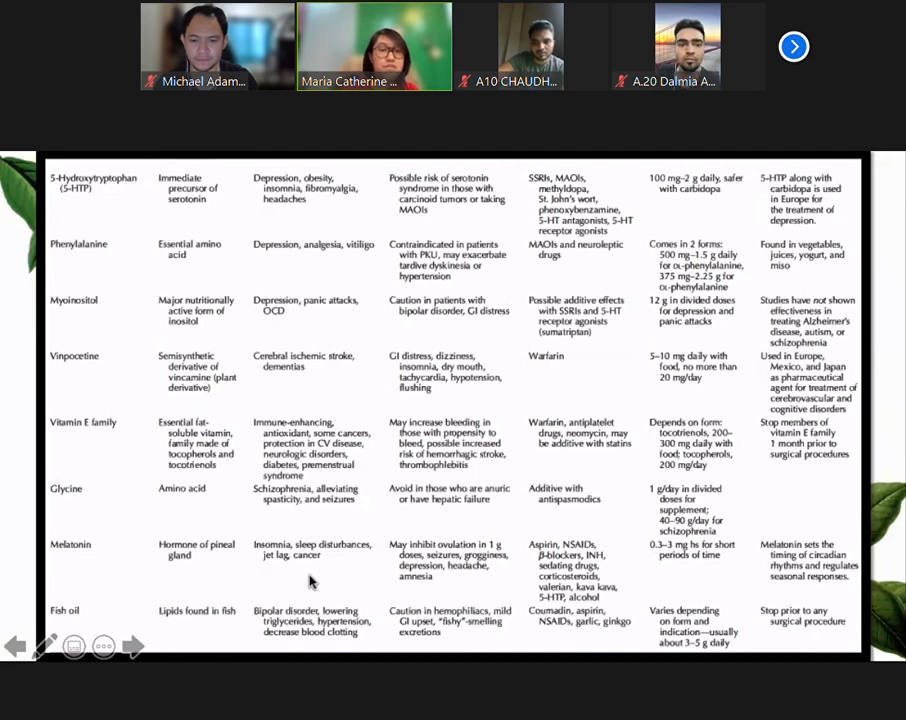
mouse_move(320, 588)
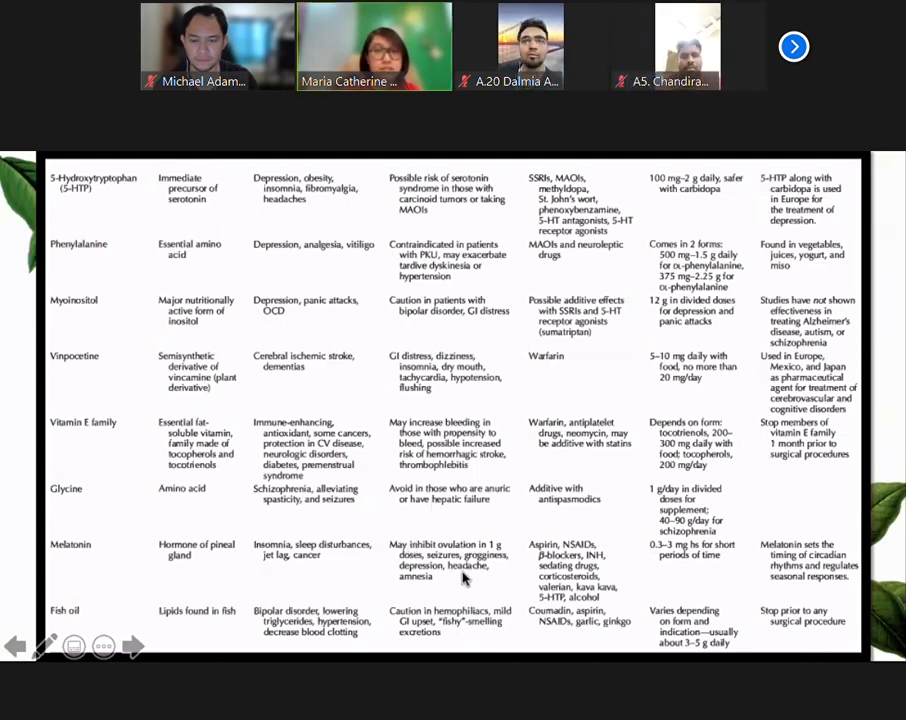
mouse_move(418, 640)
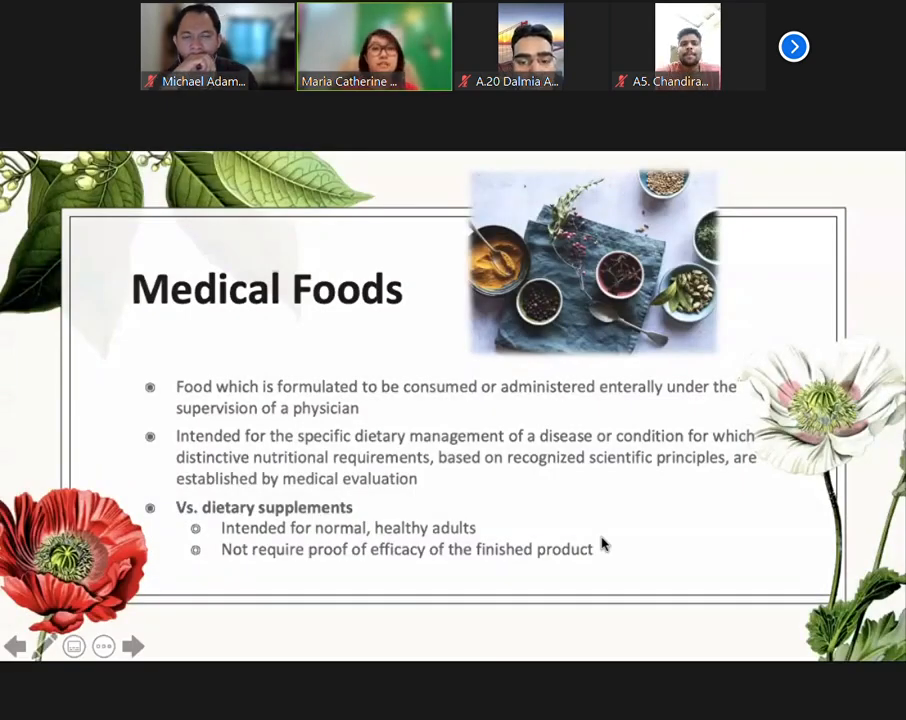
mouse_move(452, 640)
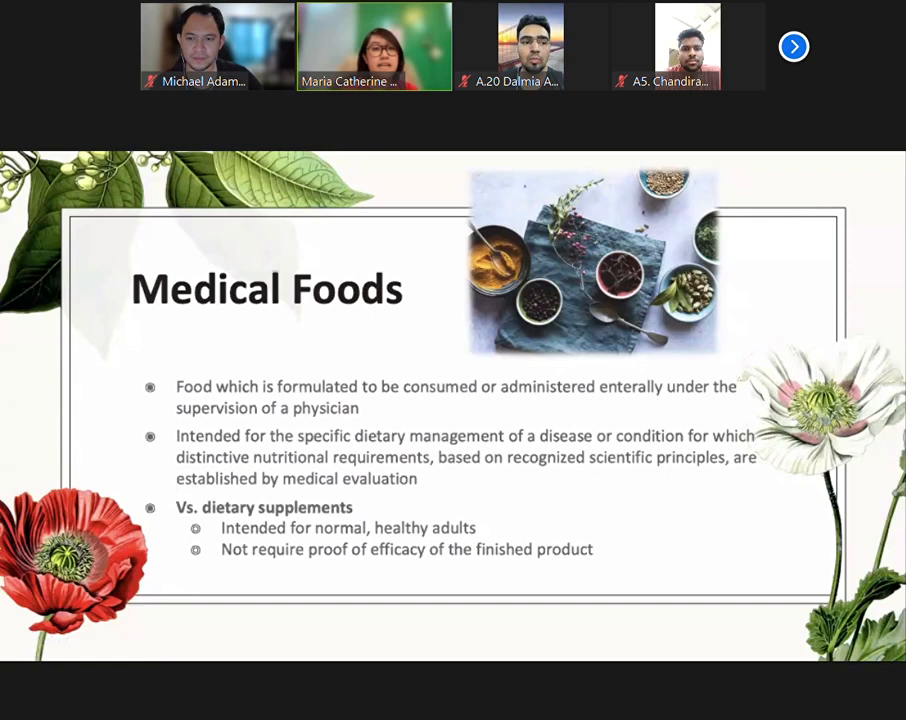
mouse_move(744, 628)
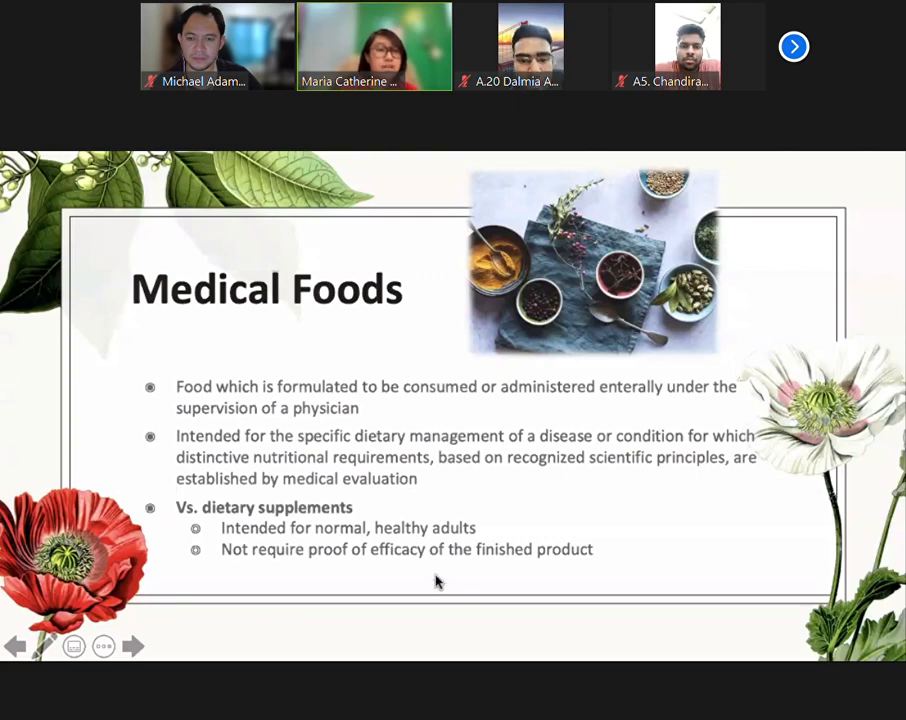
mouse_move(396, 392)
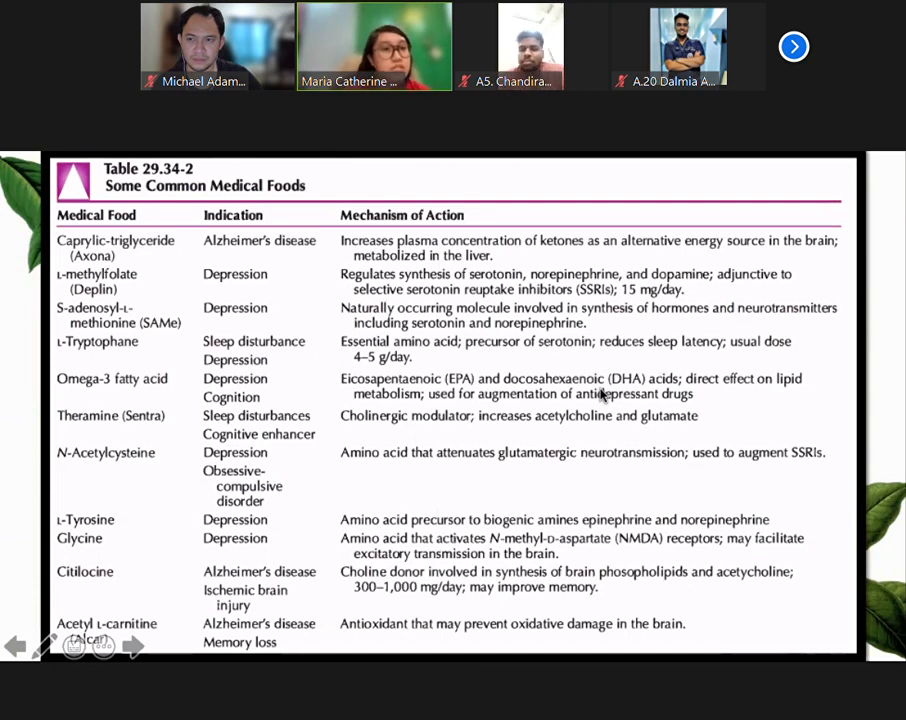
mouse_move(130, 220)
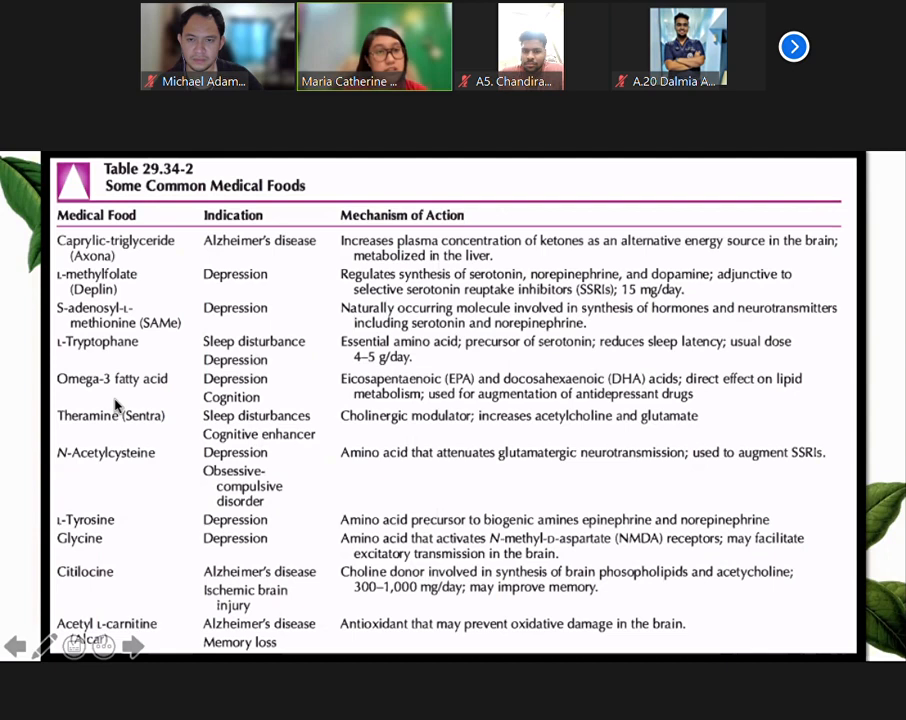
mouse_move(304, 408)
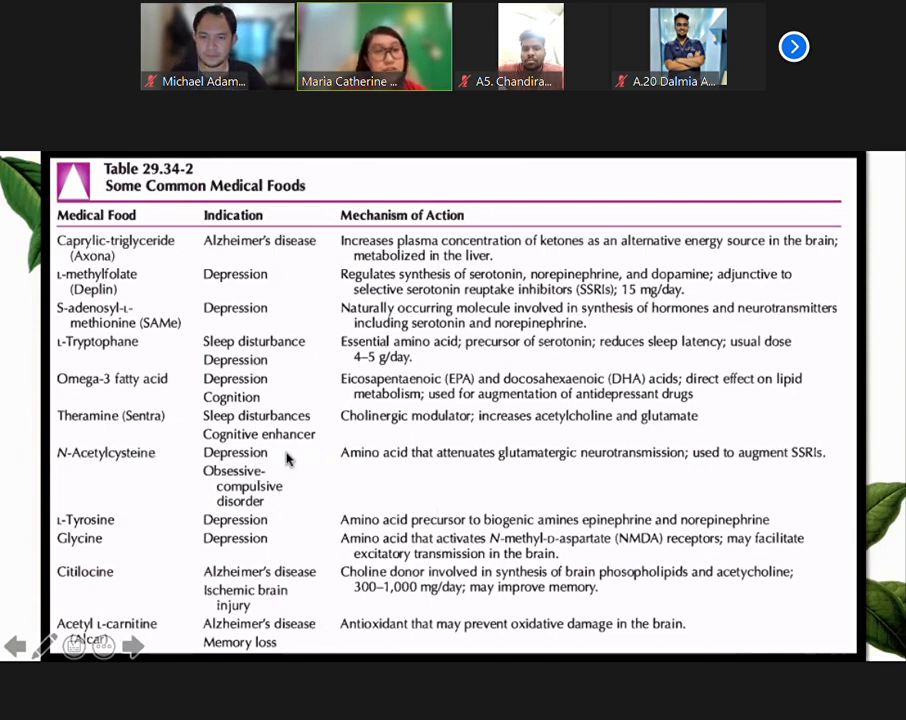
mouse_move(252, 486)
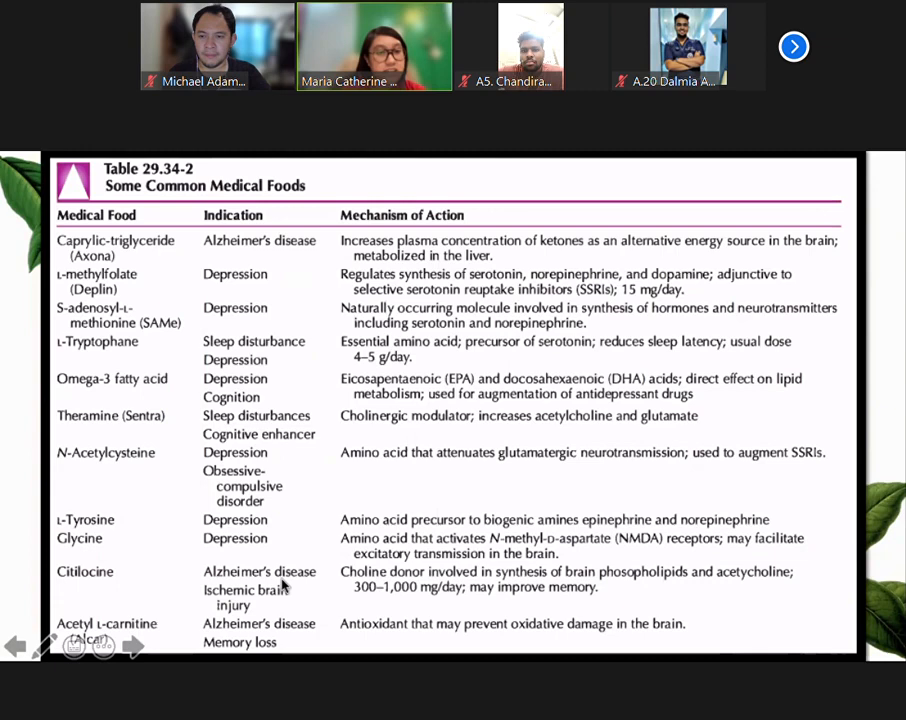
mouse_move(312, 648)
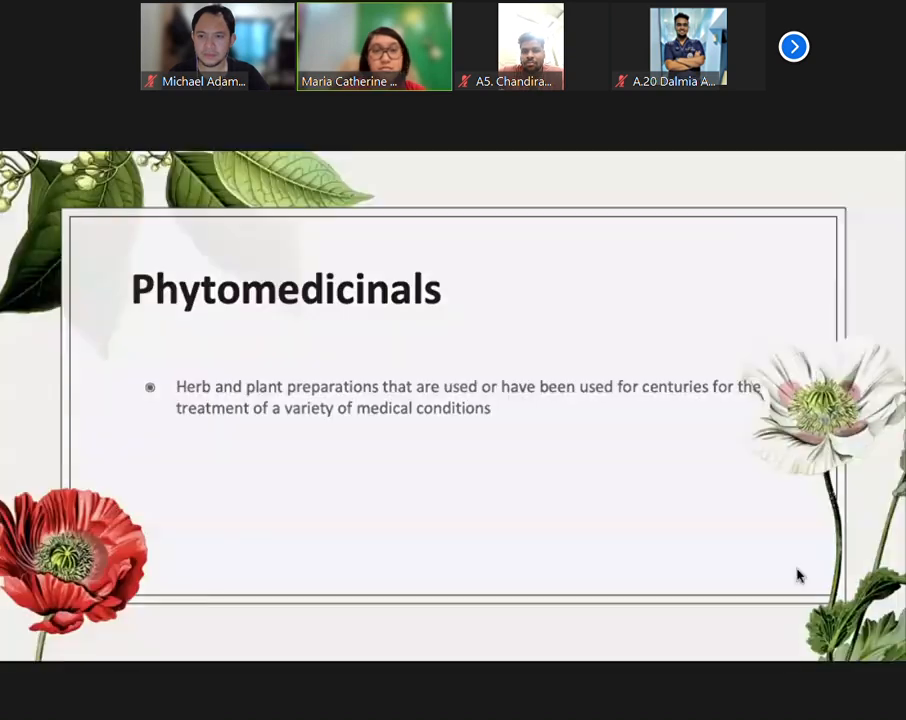
mouse_move(502, 564)
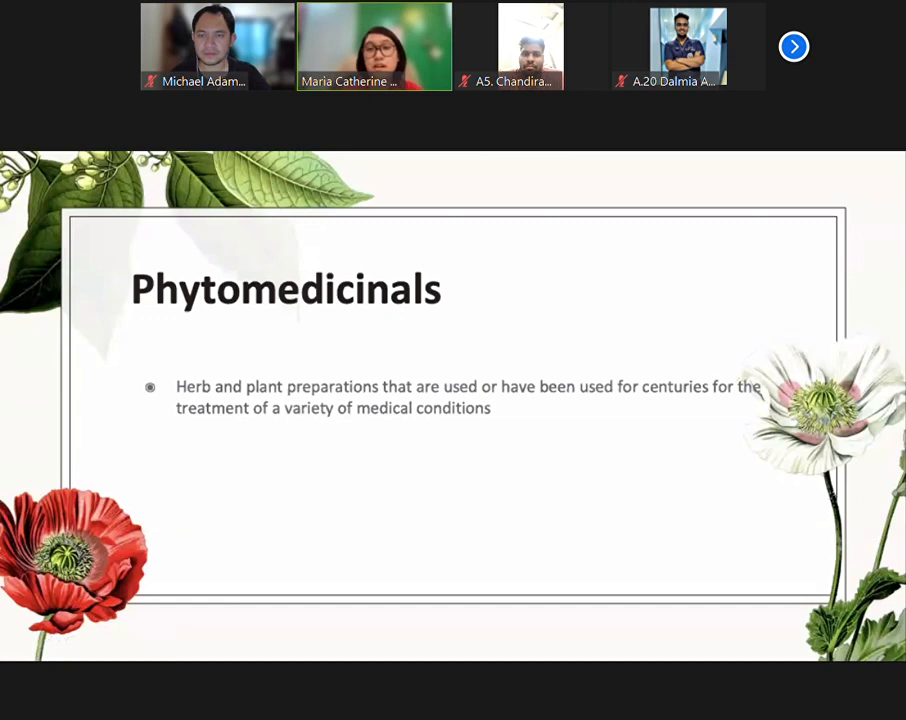
mouse_move(672, 324)
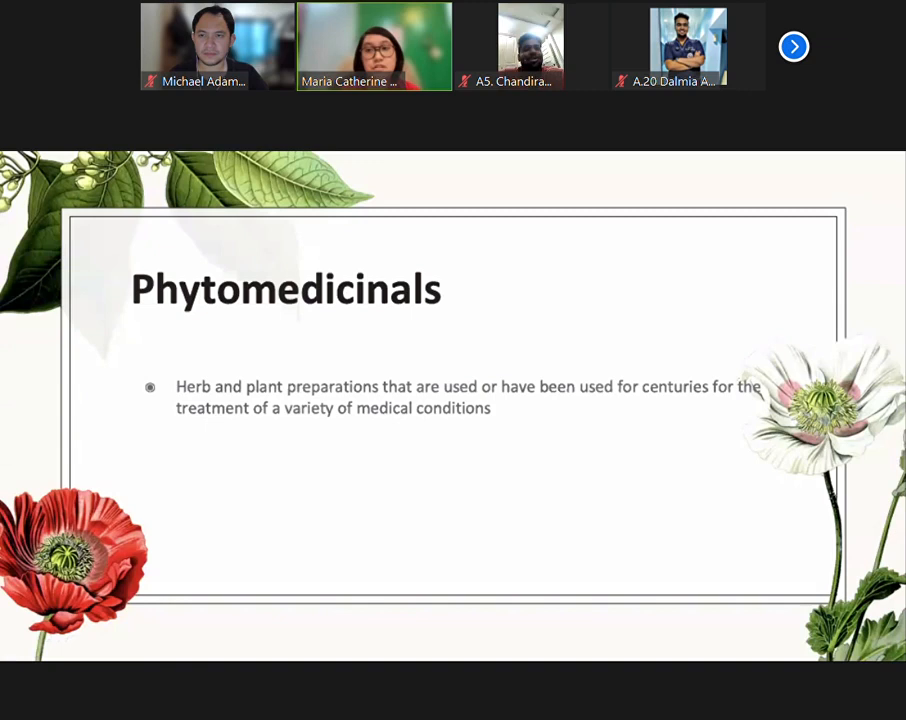
mouse_move(456, 420)
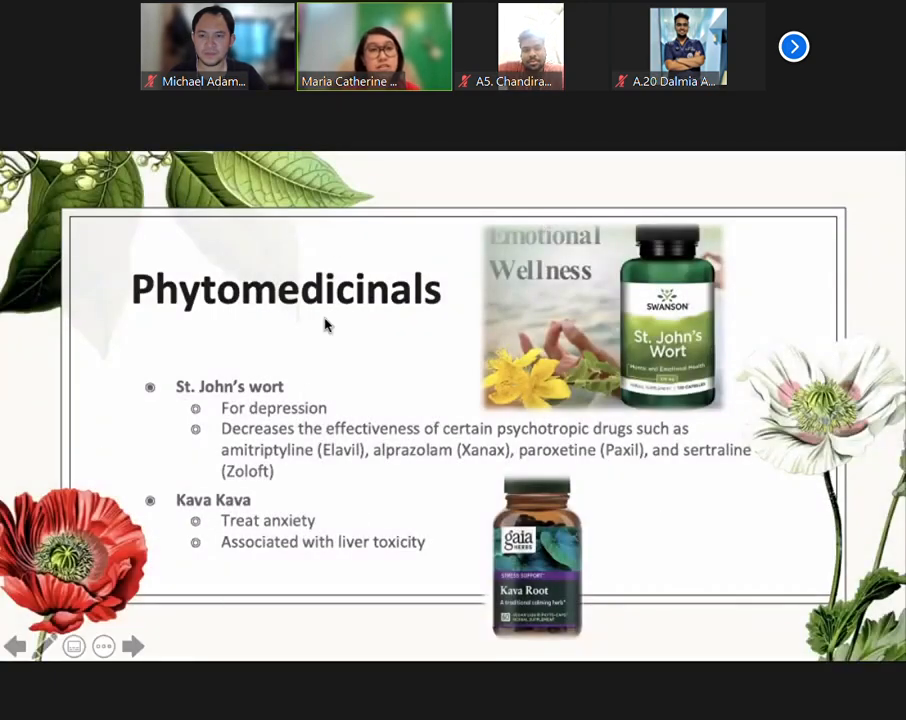
mouse_move(302, 538)
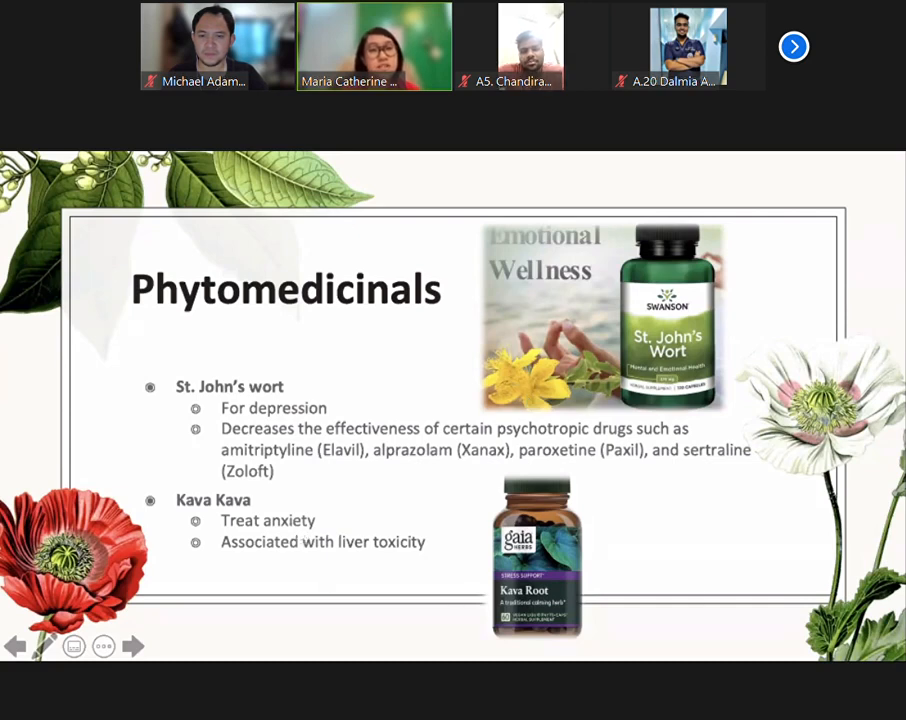
mouse_move(596, 480)
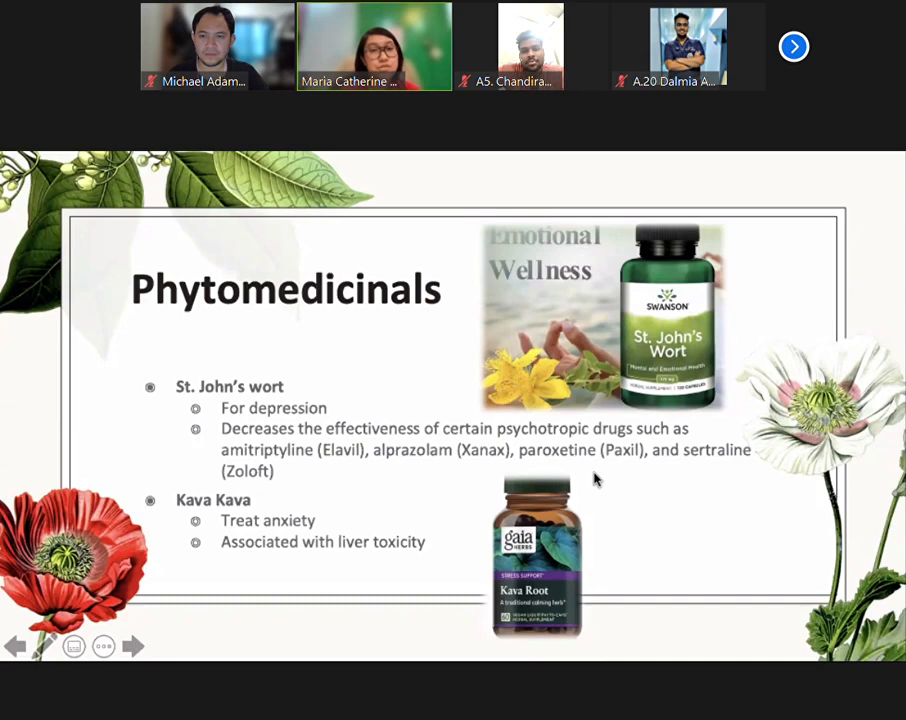
mouse_move(332, 512)
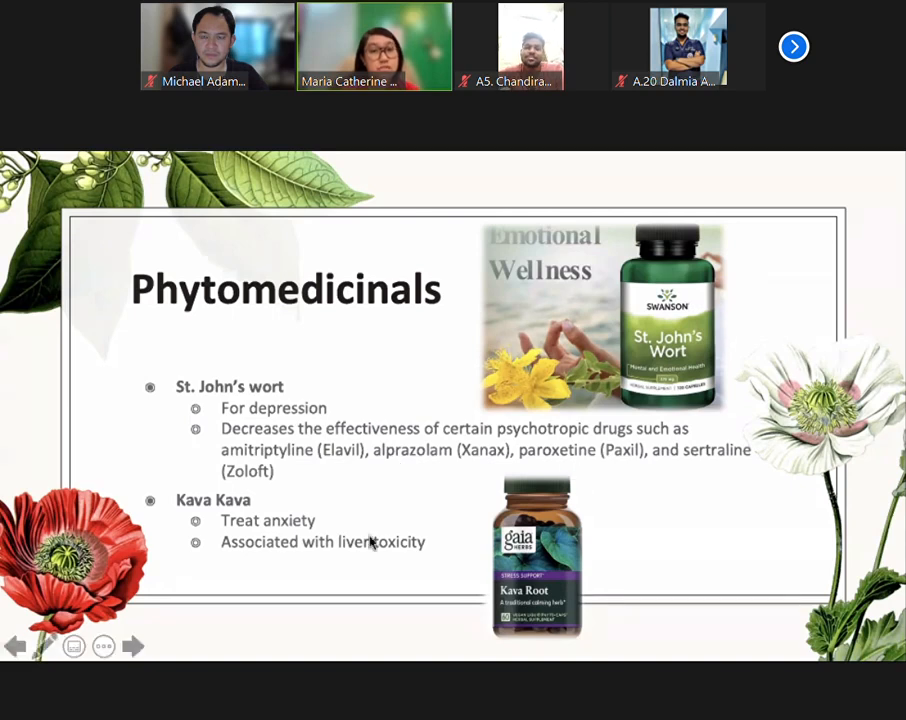
mouse_move(784, 516)
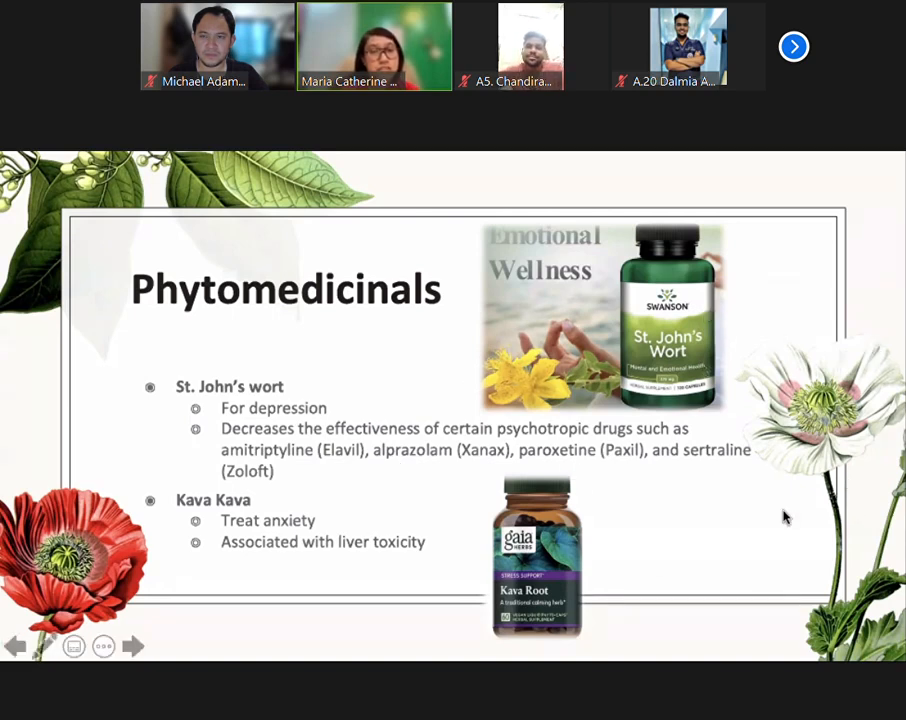
mouse_move(236, 474)
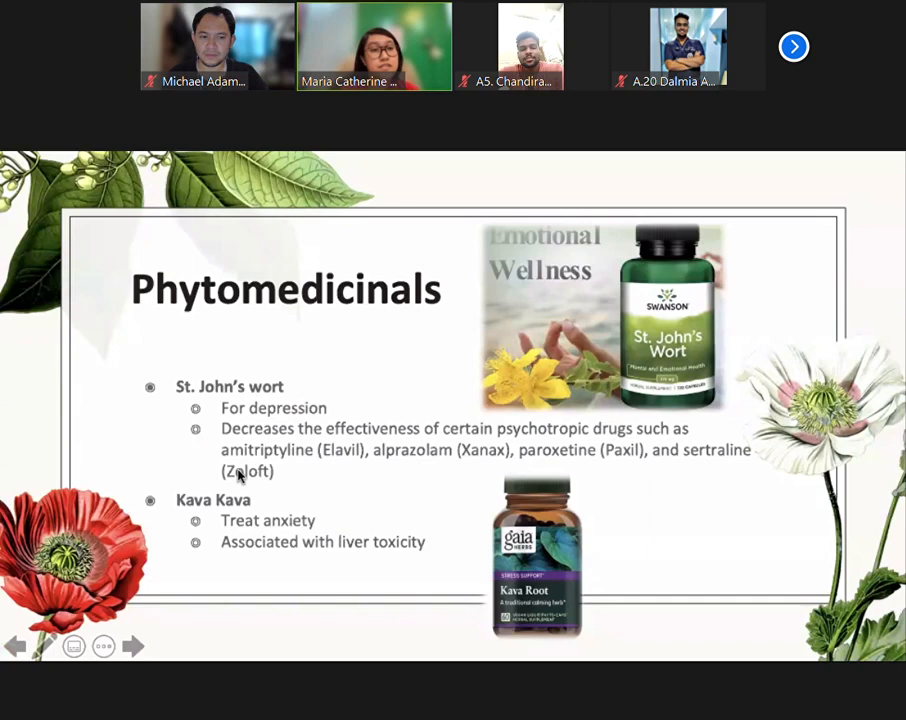
mouse_move(292, 538)
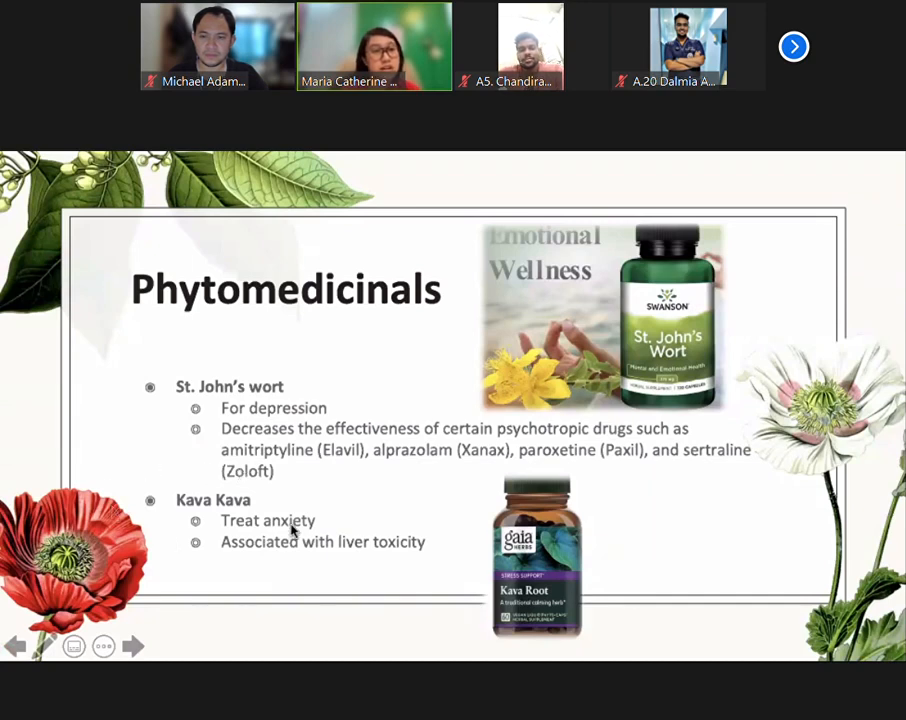
mouse_move(212, 482)
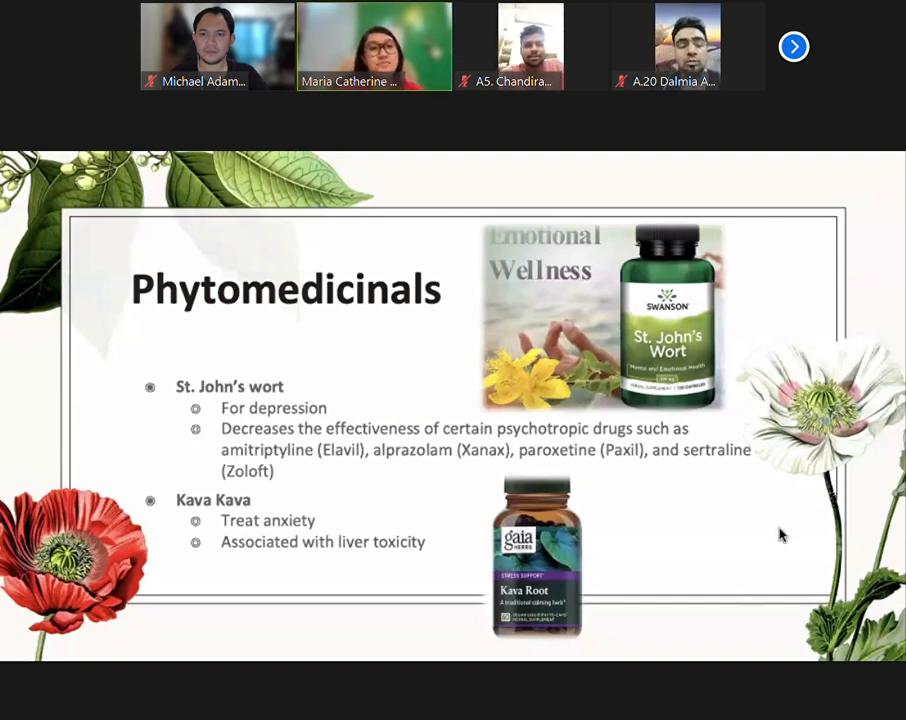
mouse_move(266, 434)
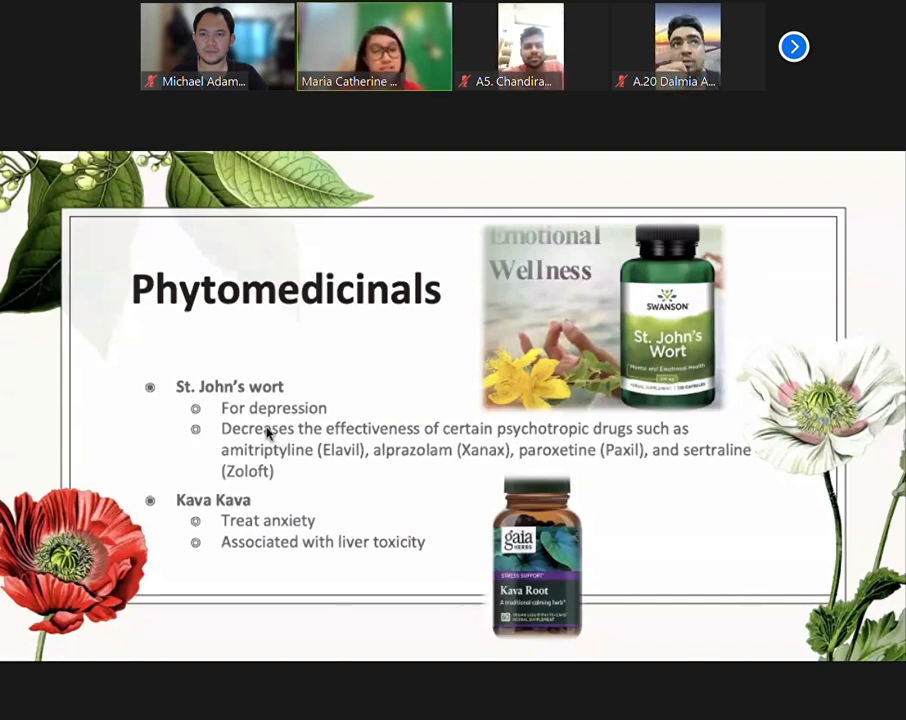
mouse_move(196, 544)
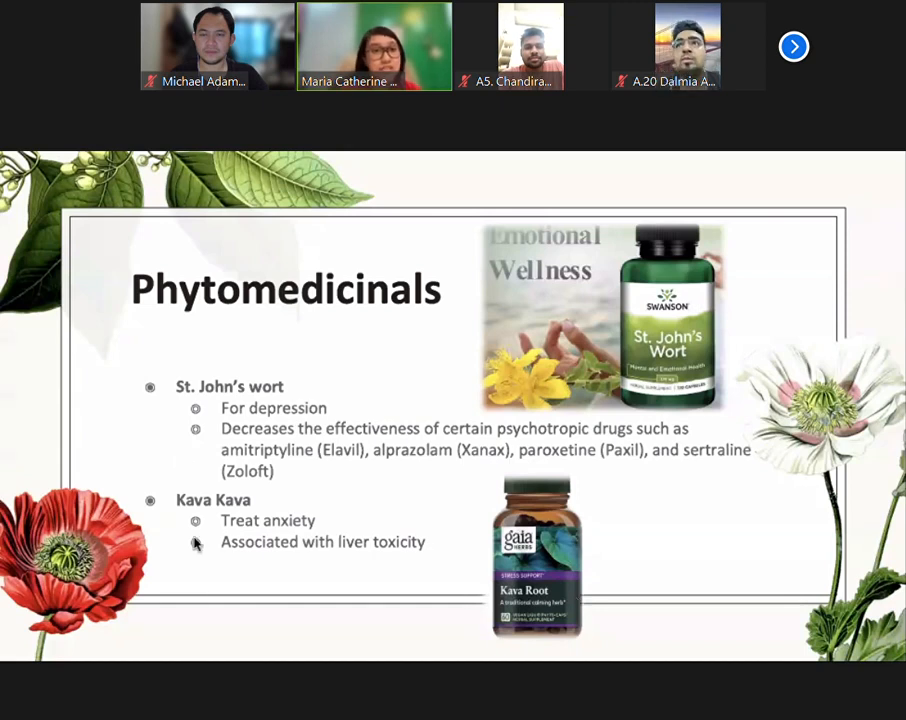
mouse_move(432, 518)
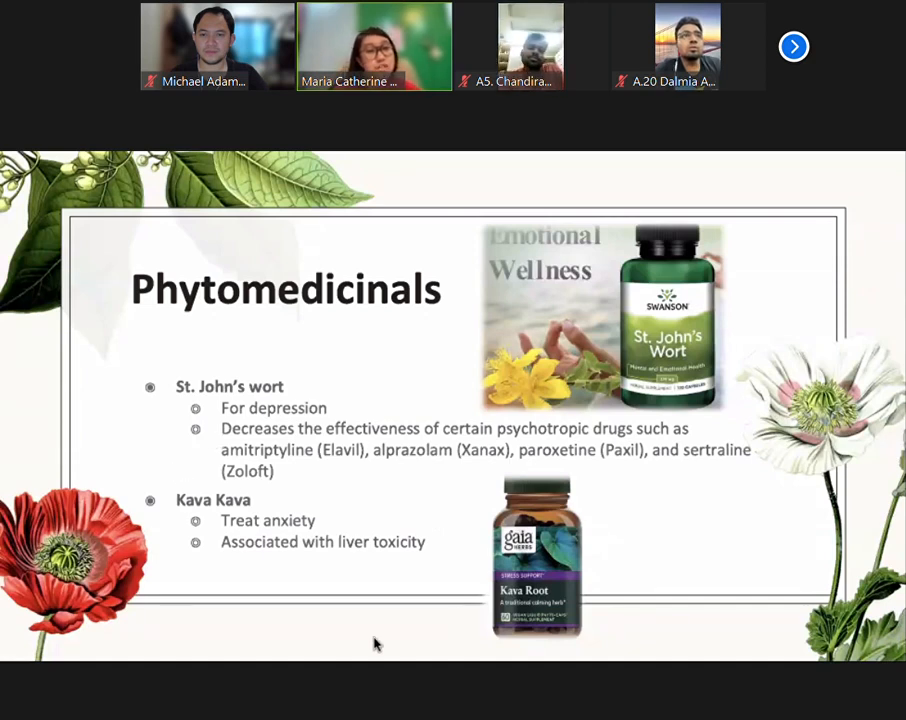
mouse_move(660, 506)
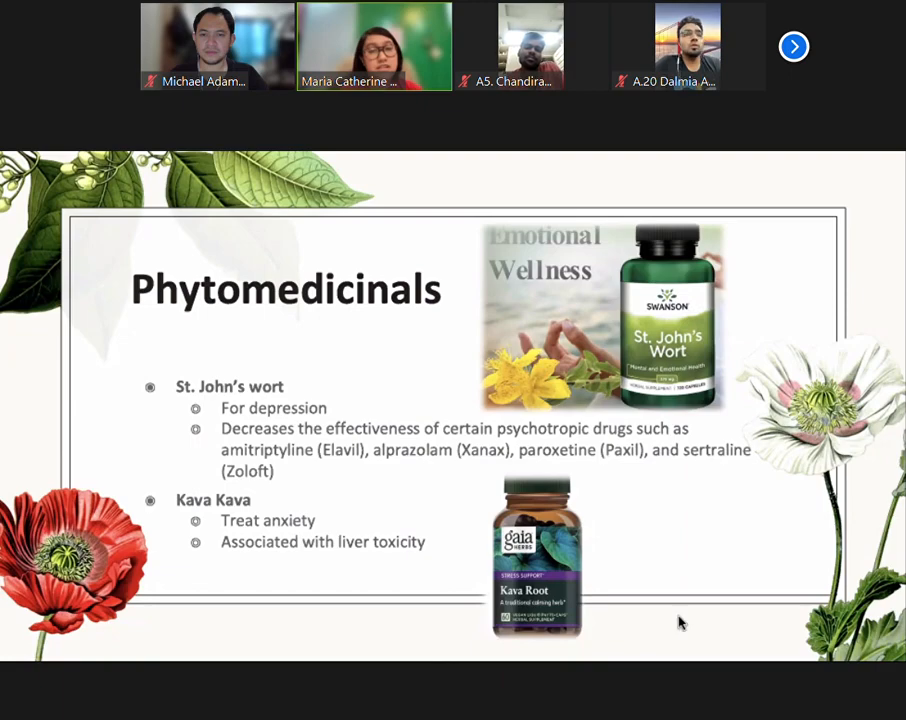
mouse_move(616, 532)
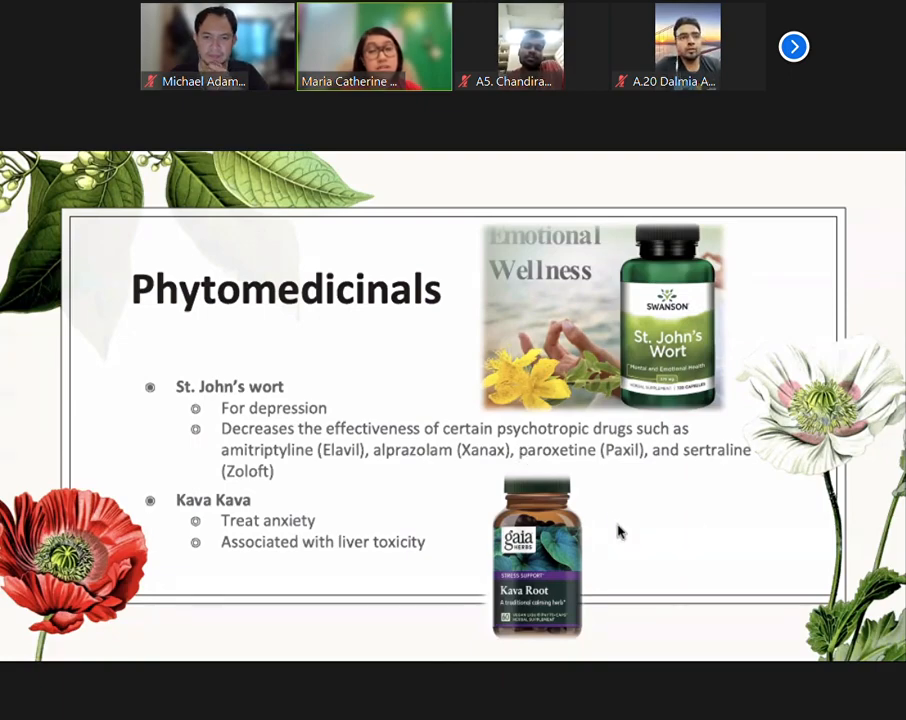
Advance the shared slideshow to Table 29.34-3 listing psychoactive phytomedicinals.
click(792, 46)
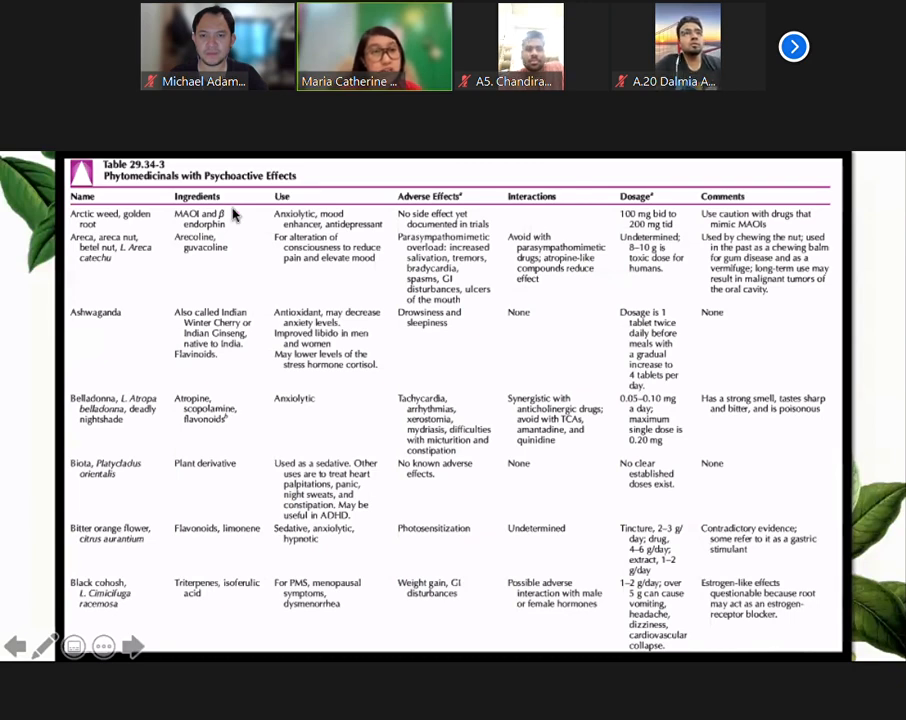
mouse_move(44, 366)
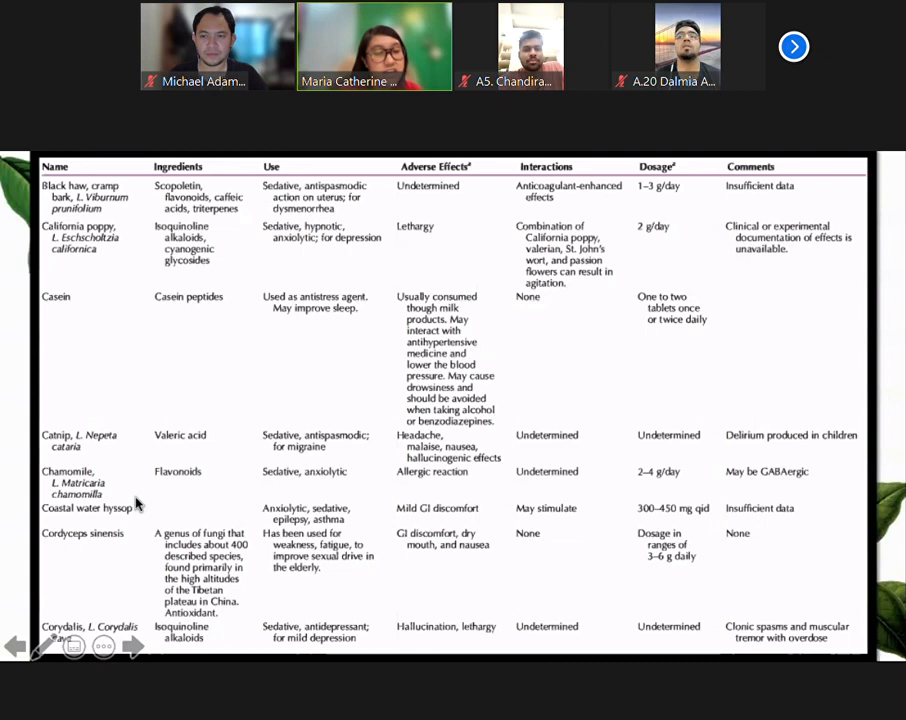
mouse_move(312, 436)
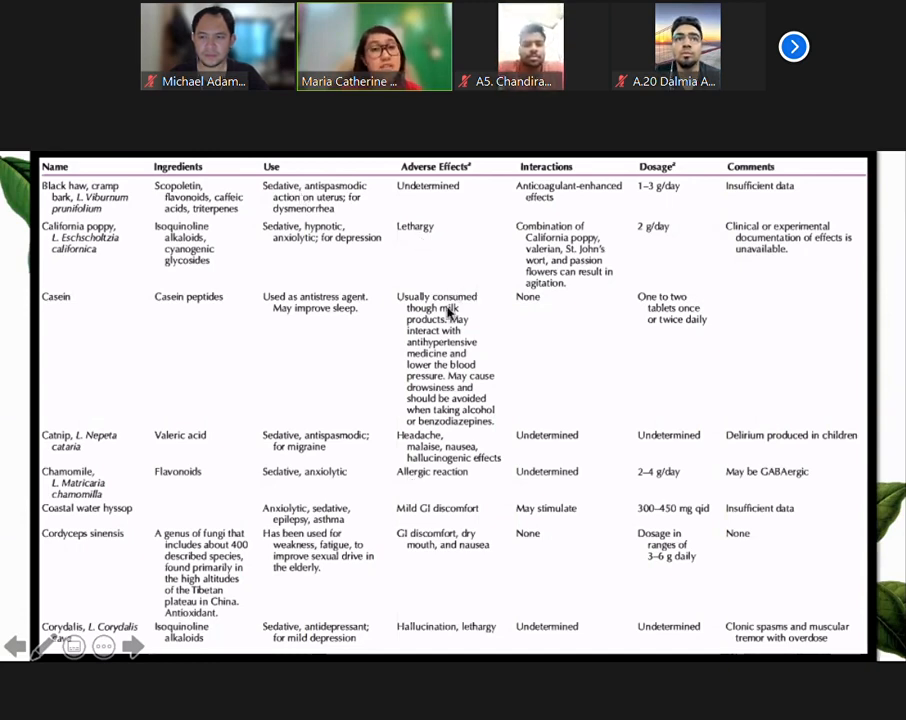
mouse_move(404, 504)
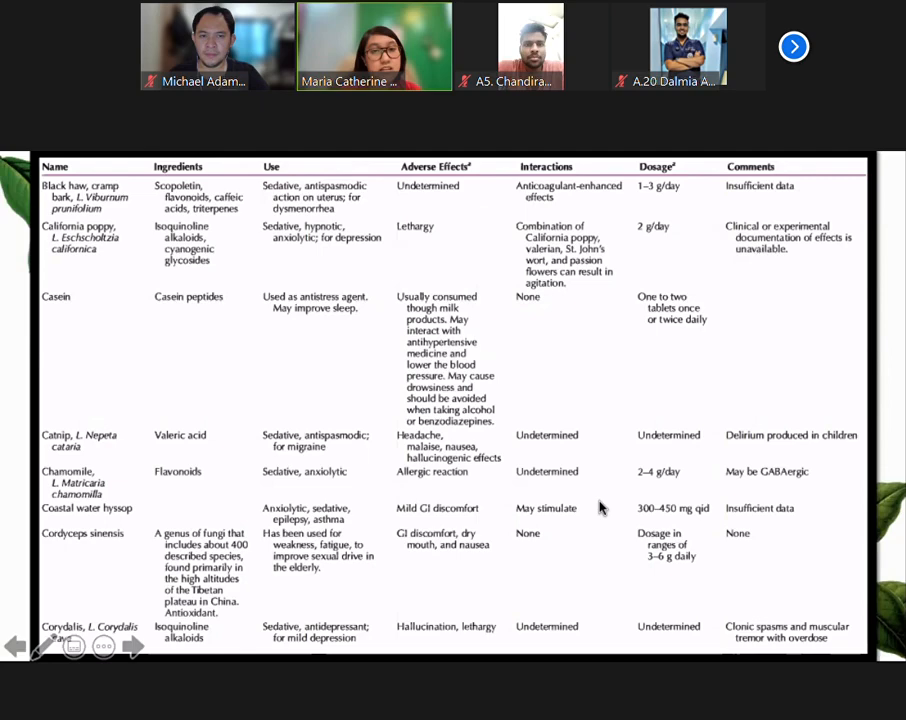
mouse_move(440, 584)
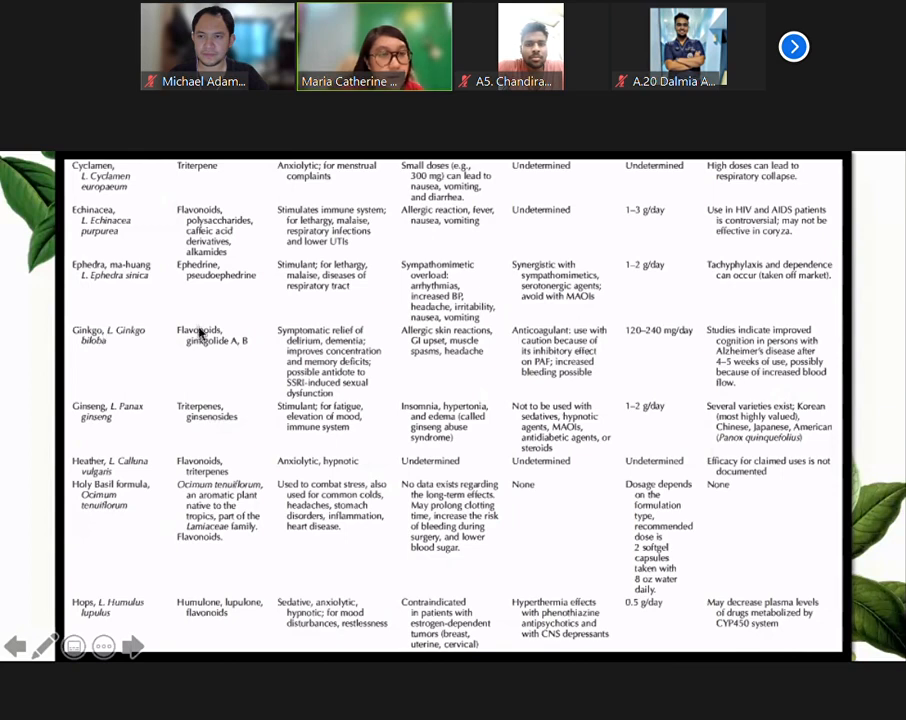
mouse_move(50, 374)
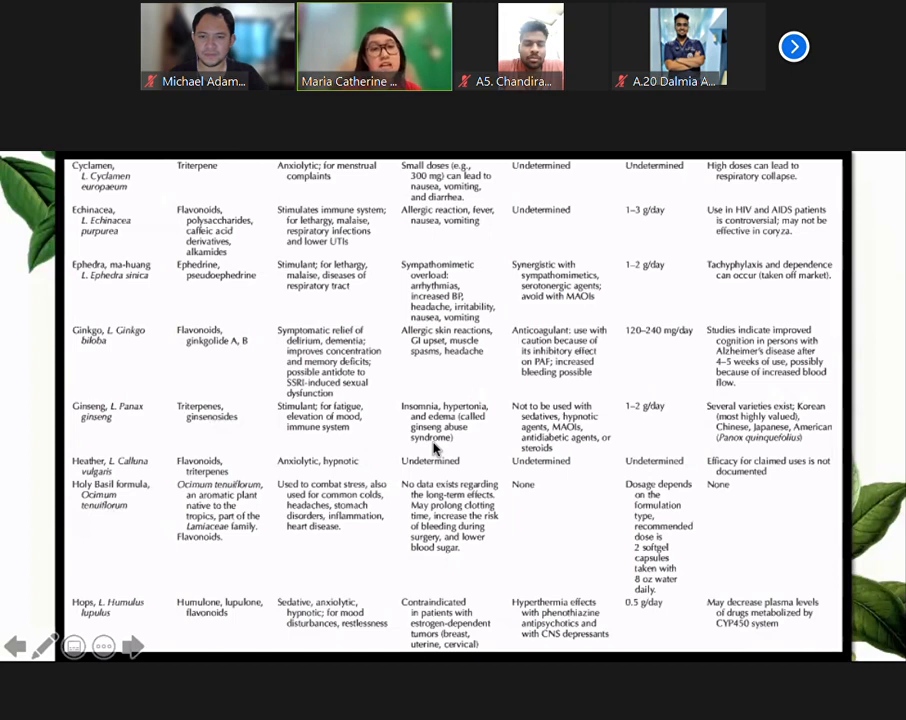
mouse_move(360, 448)
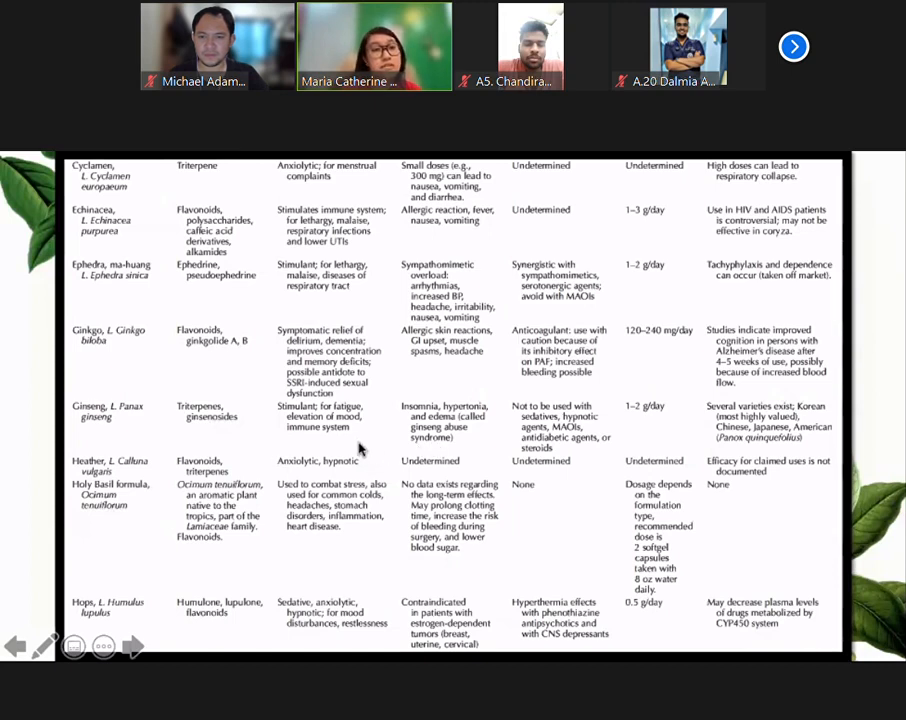
mouse_move(408, 516)
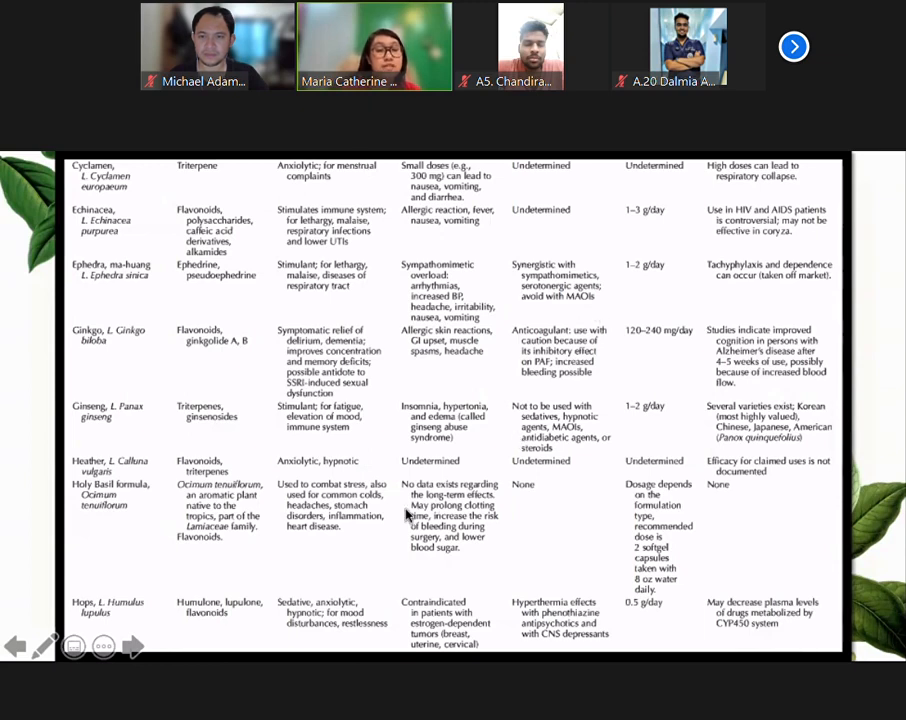
mouse_move(480, 406)
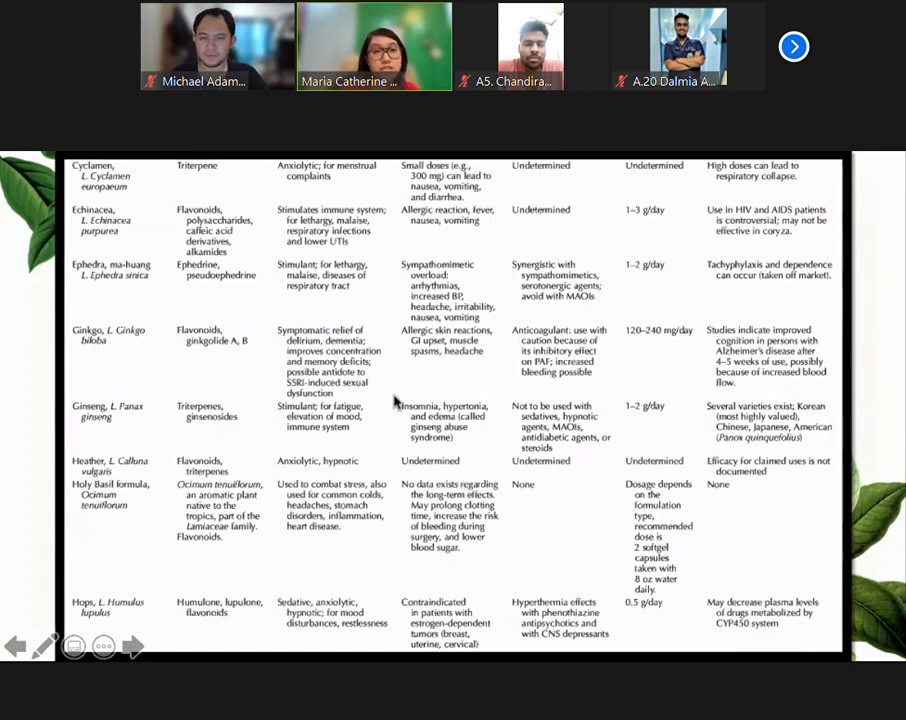
mouse_move(448, 460)
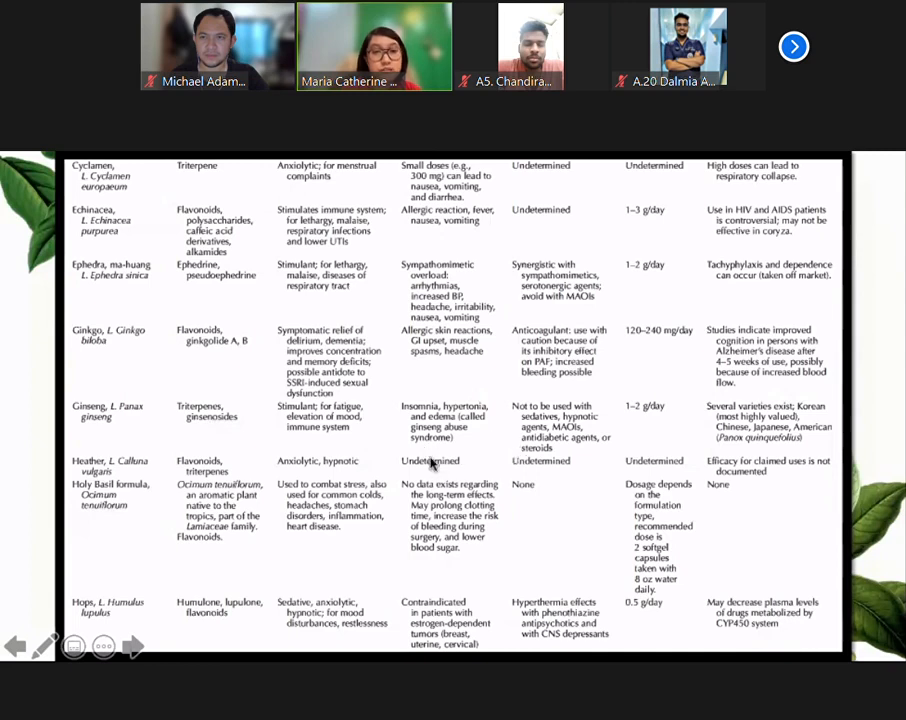
mouse_move(564, 498)
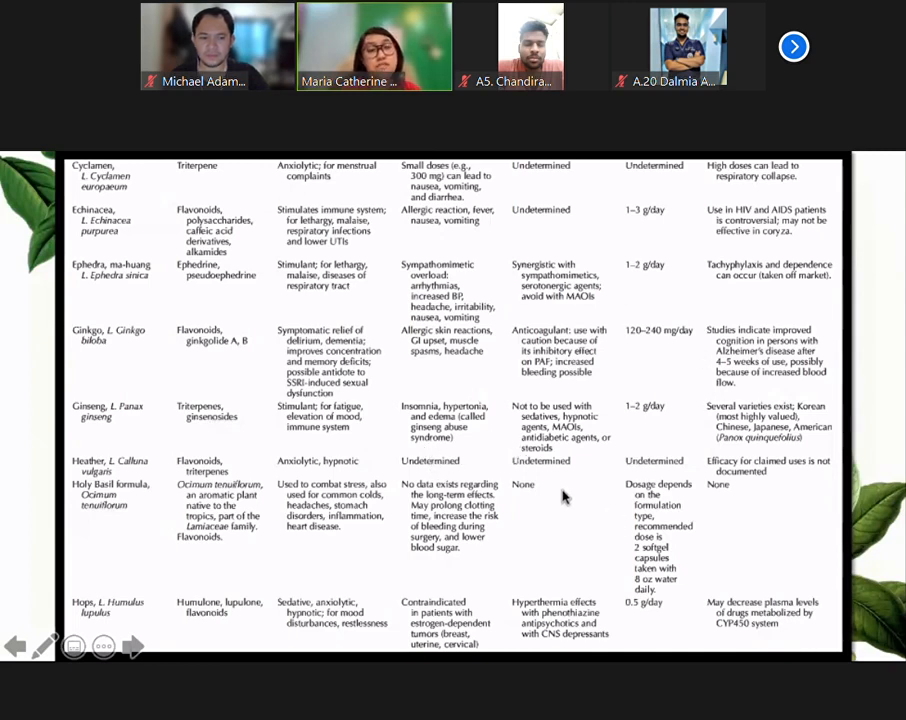
mouse_move(564, 396)
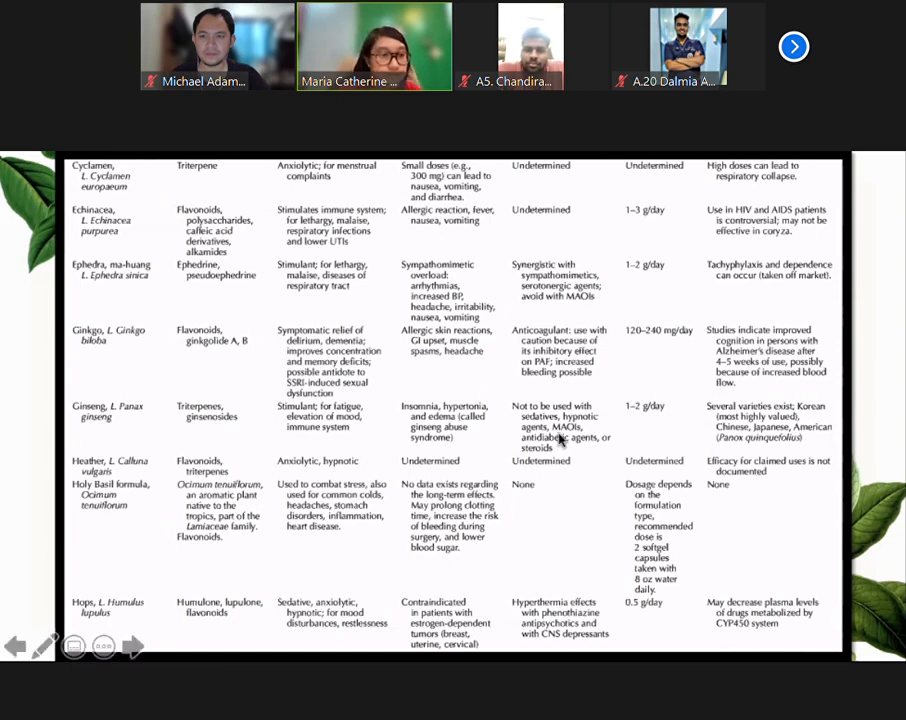
mouse_move(668, 492)
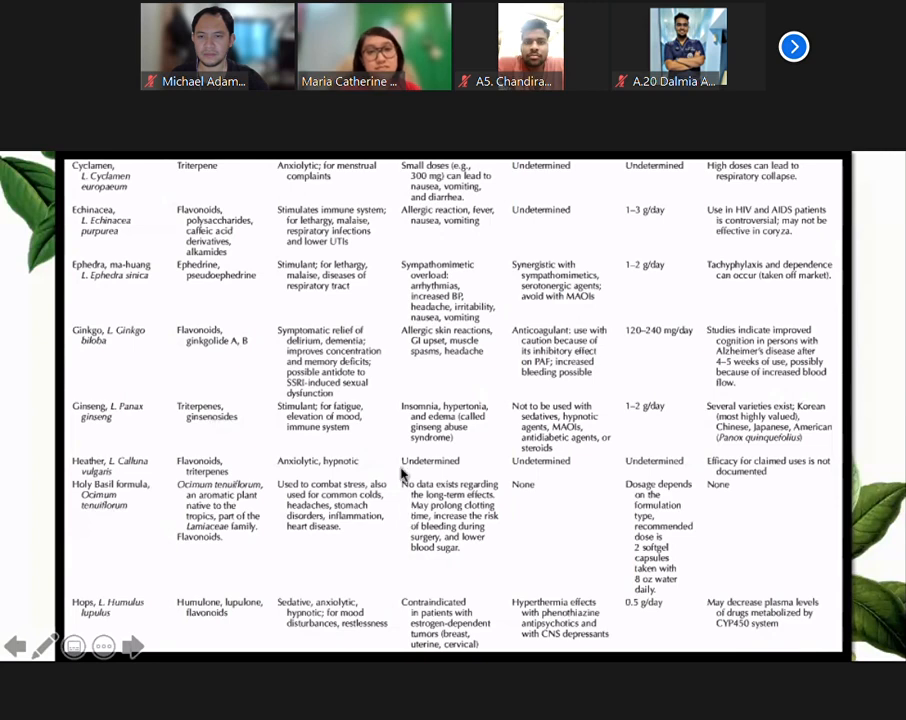
mouse_move(528, 388)
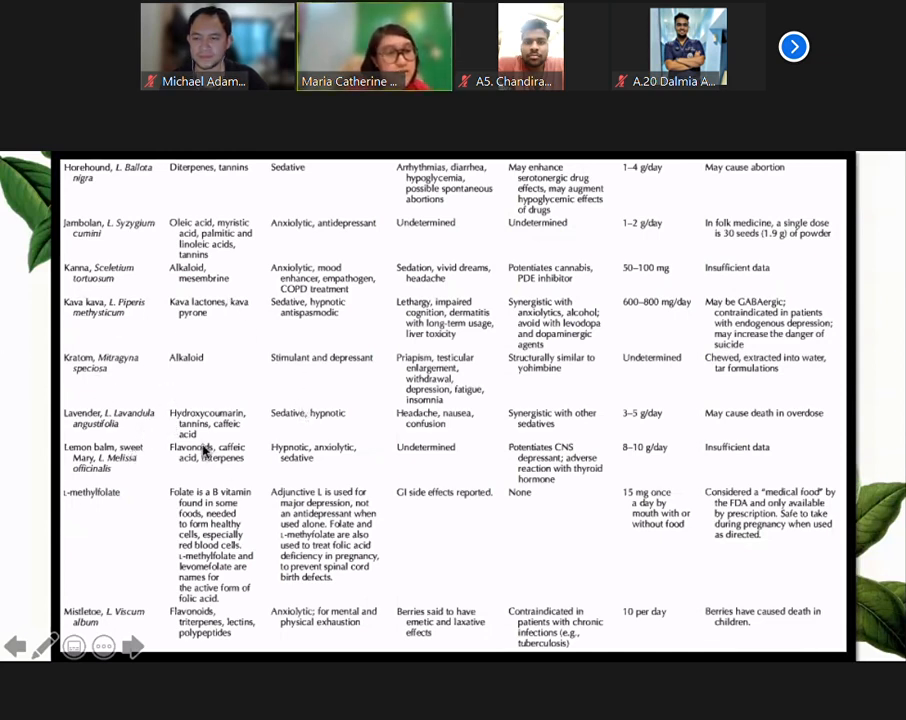
mouse_move(216, 382)
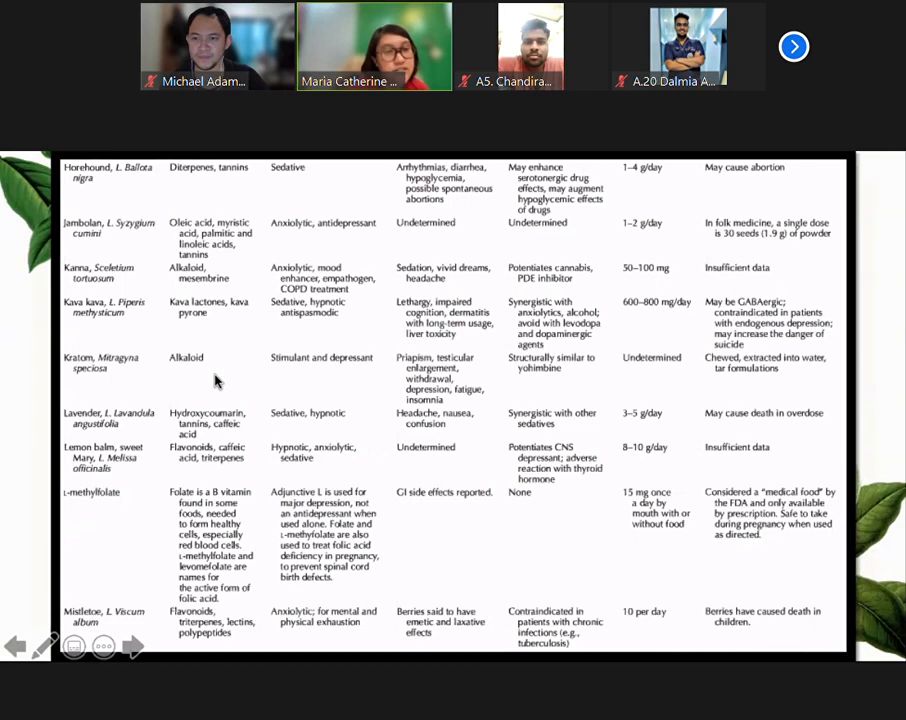
mouse_move(320, 420)
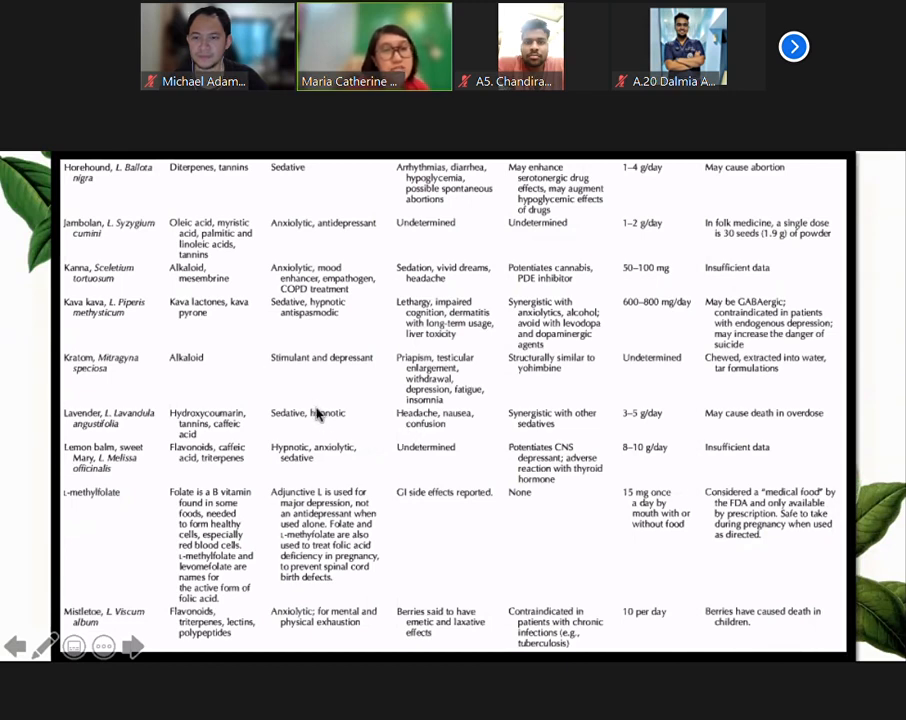
mouse_move(284, 440)
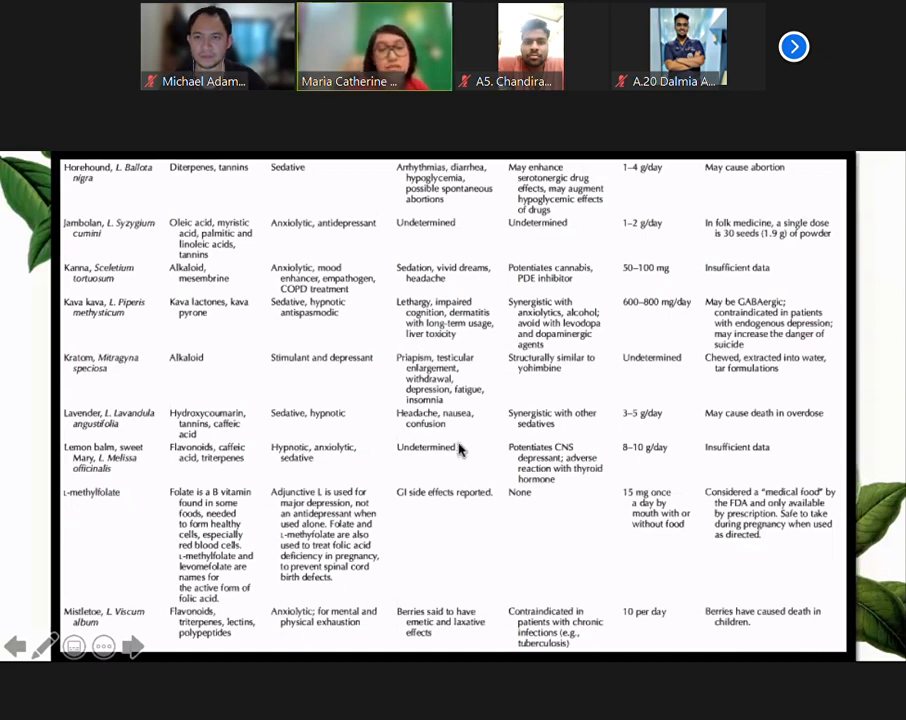
mouse_move(474, 460)
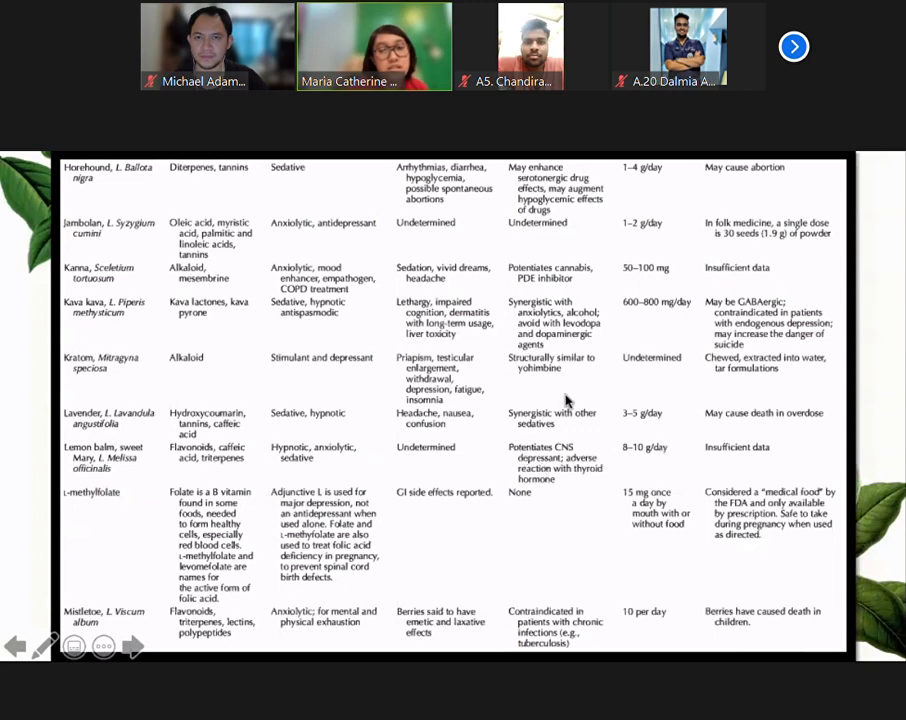
mouse_move(616, 376)
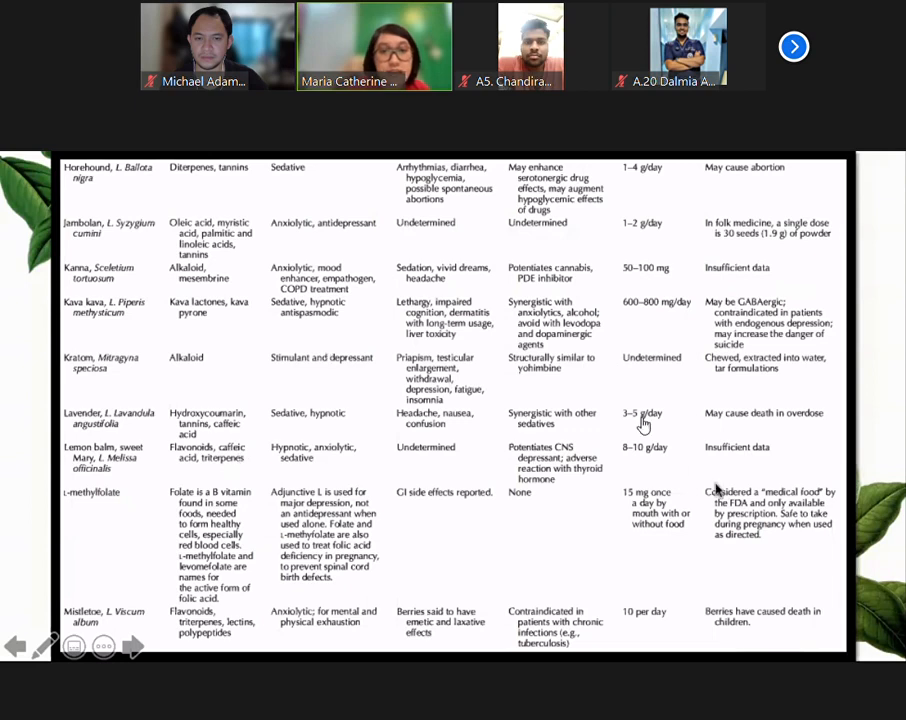
mouse_move(804, 432)
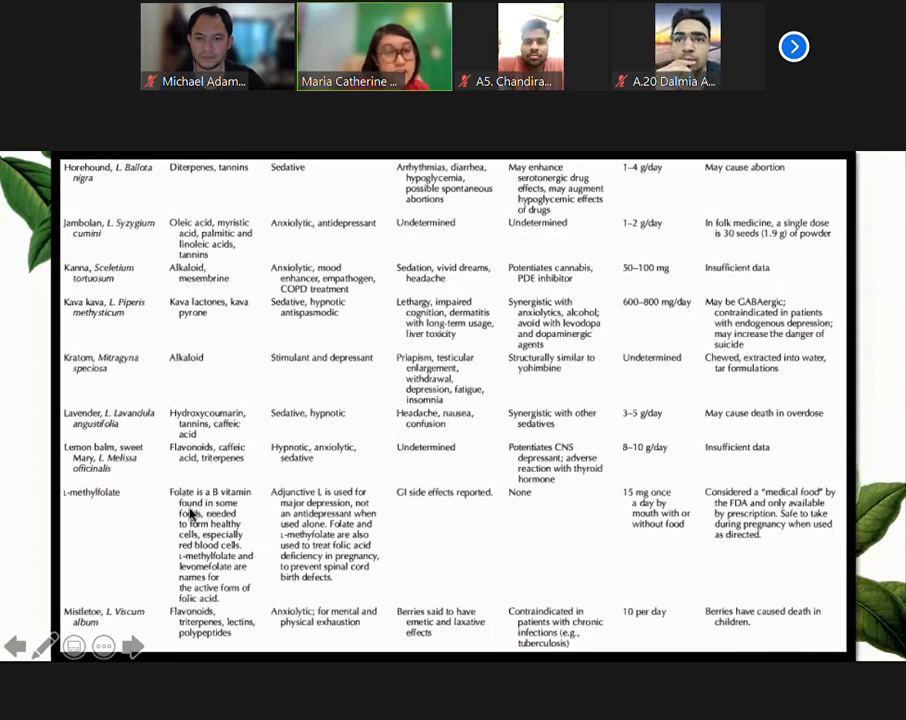
mouse_move(212, 492)
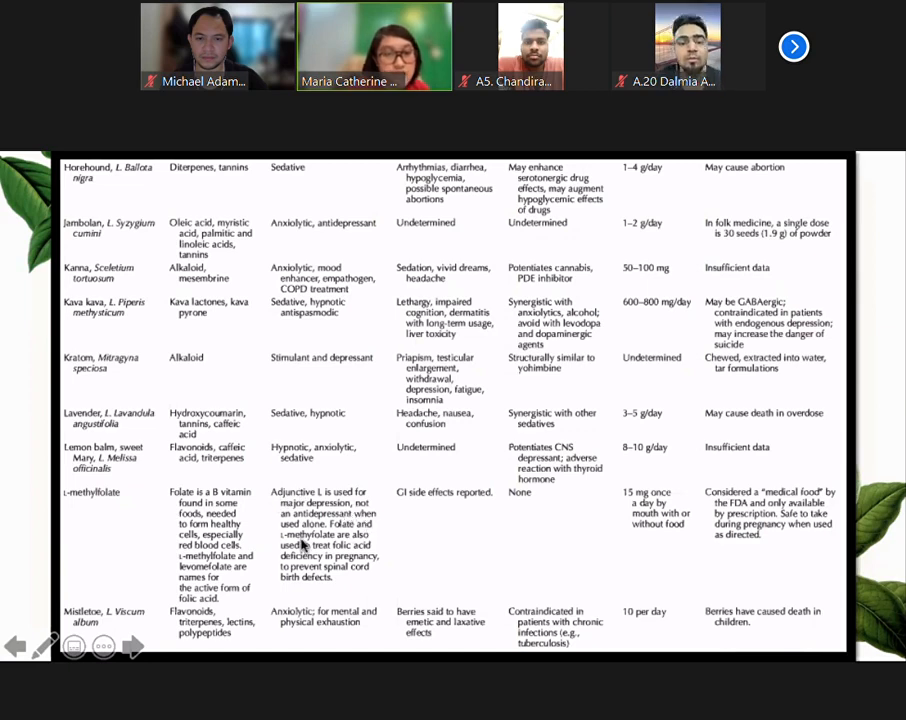
mouse_move(412, 540)
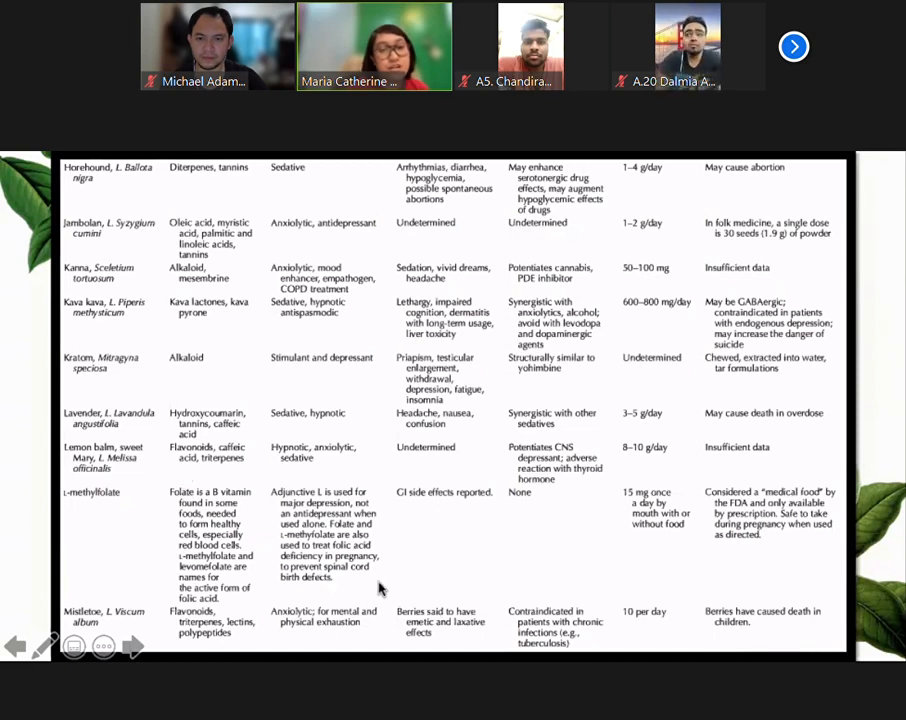
mouse_move(368, 486)
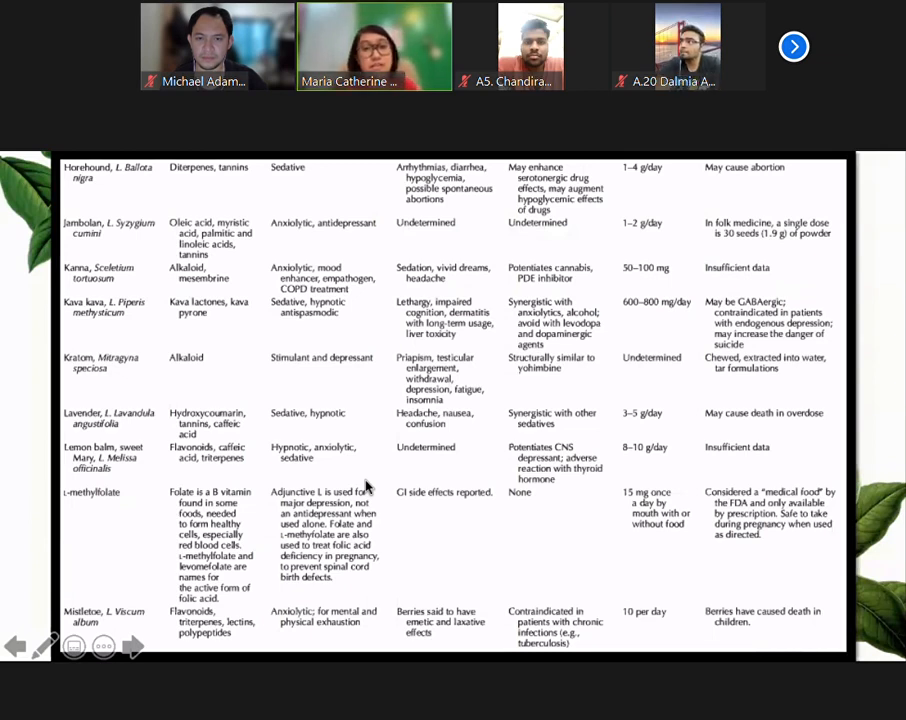
mouse_move(800, 580)
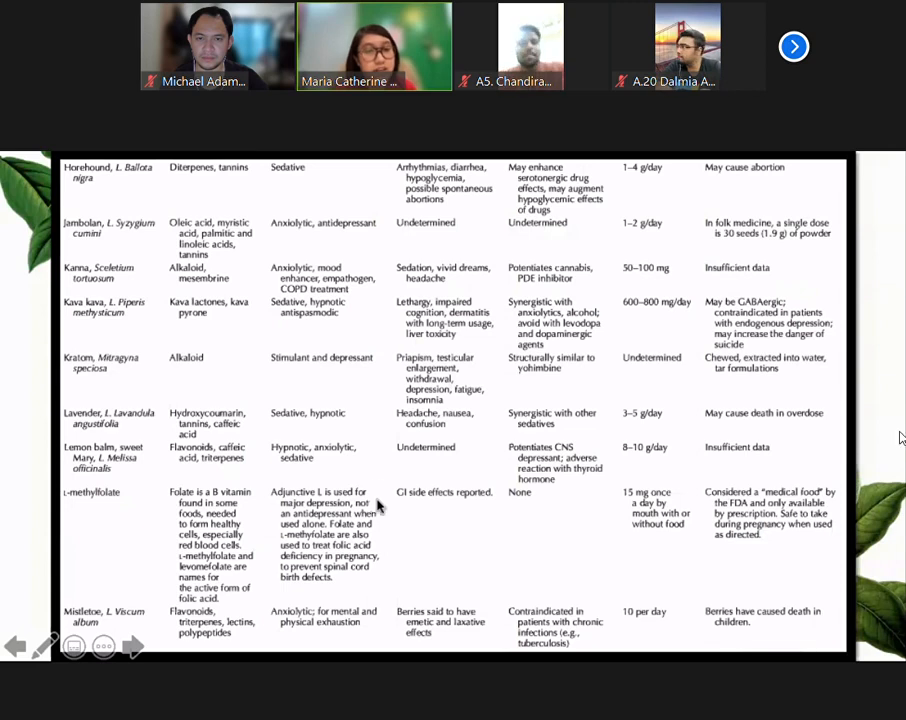
mouse_move(420, 536)
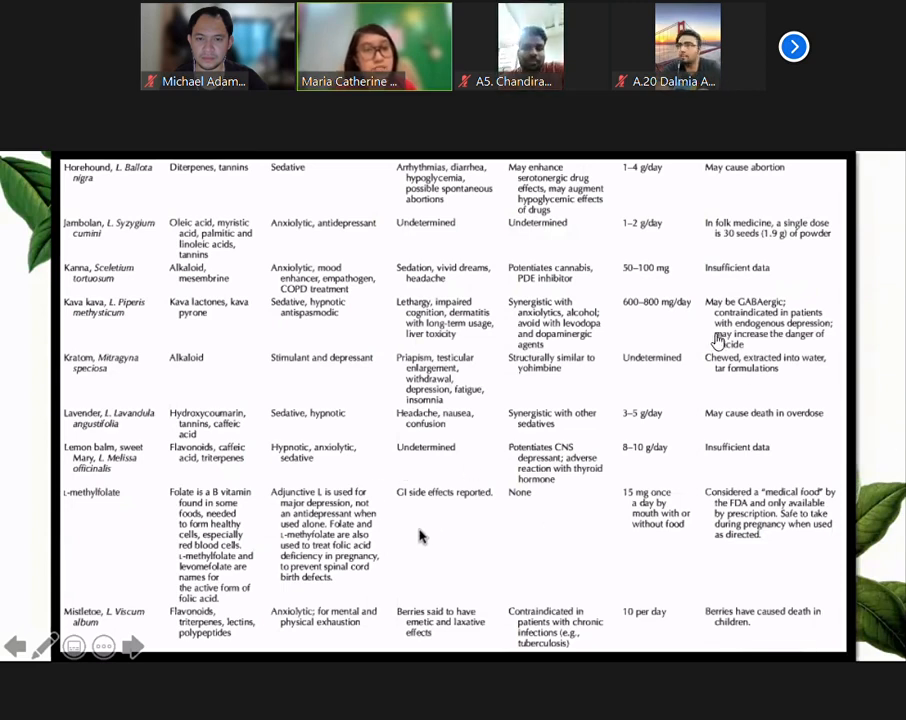
mouse_move(582, 422)
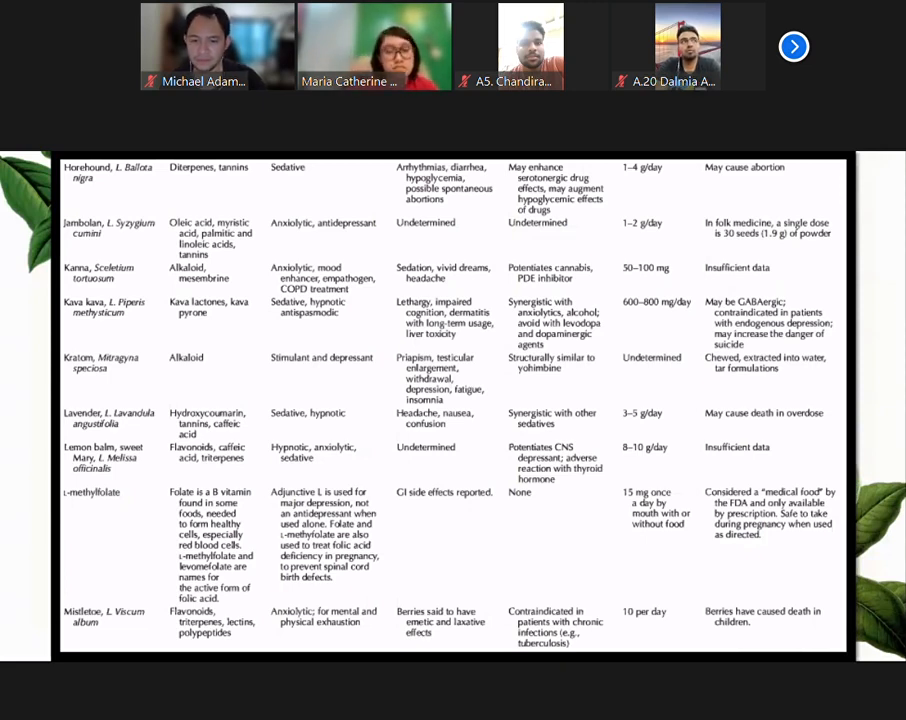
mouse_move(690, 582)
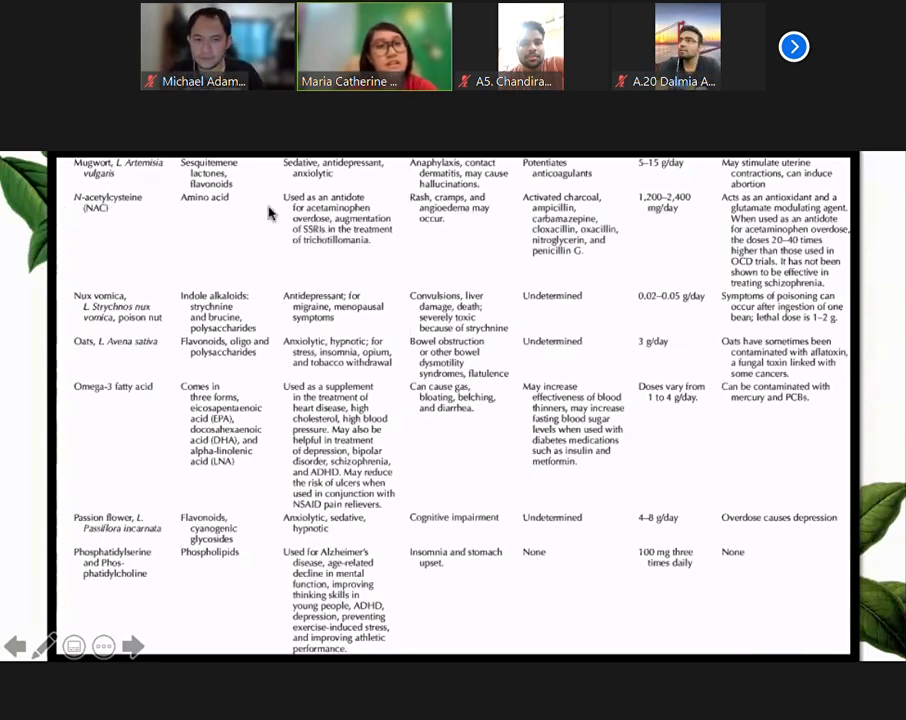
mouse_move(300, 212)
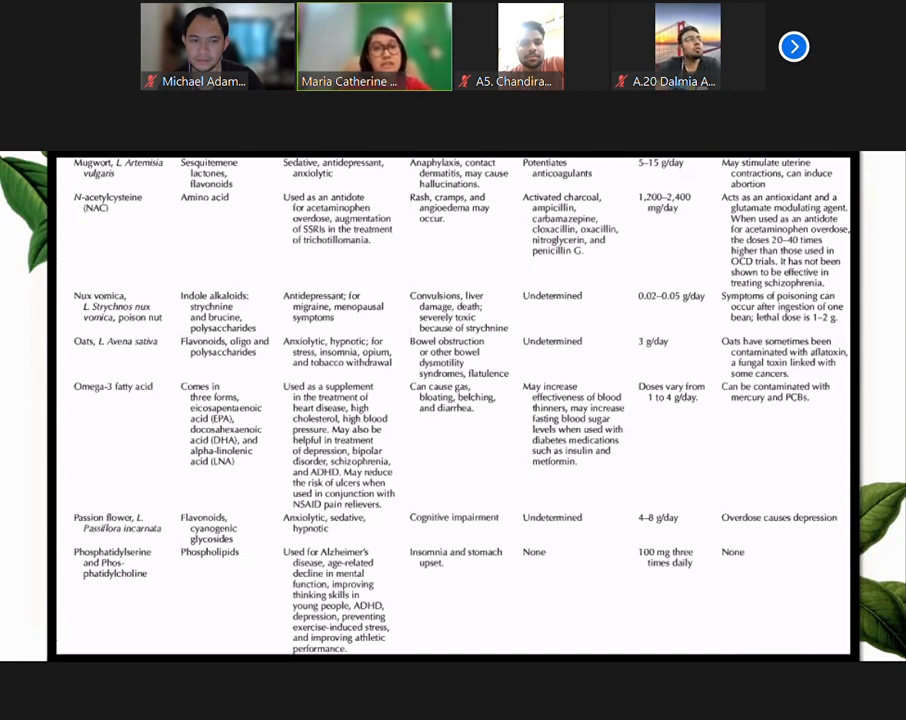
mouse_move(96, 212)
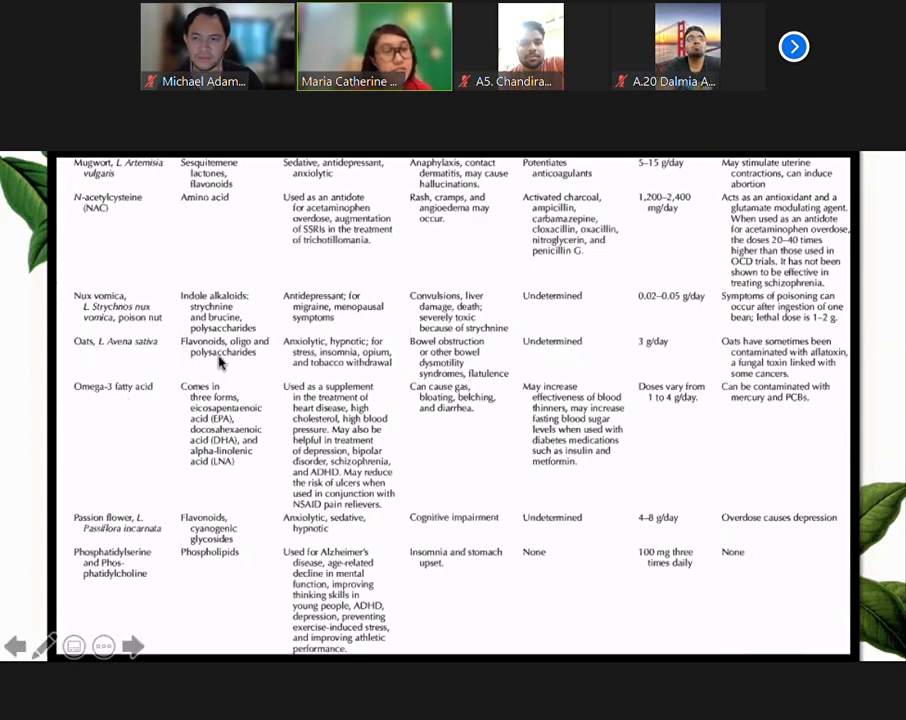
mouse_move(258, 396)
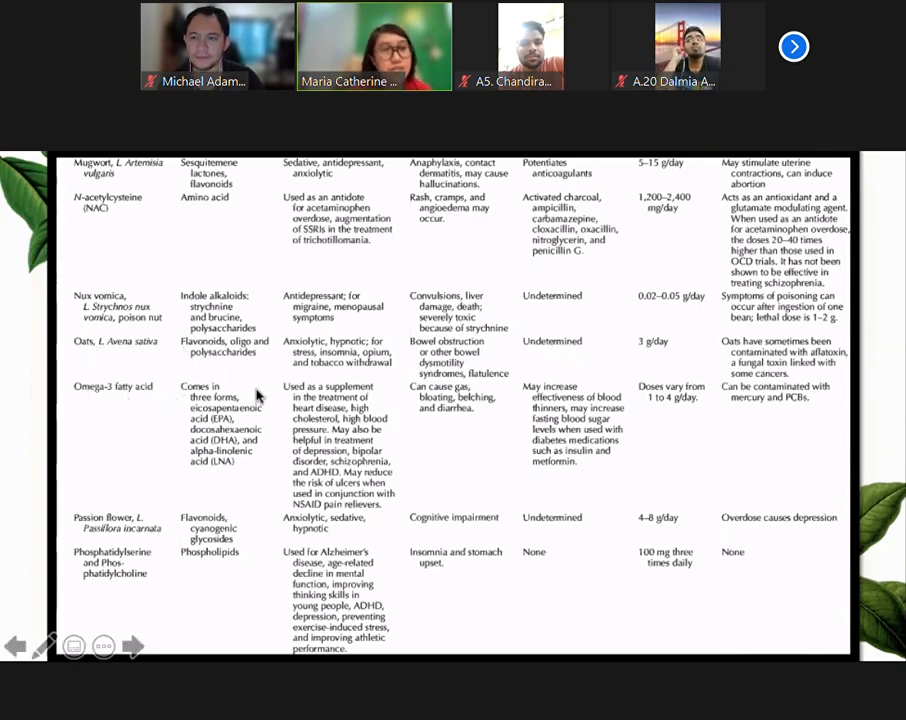
mouse_move(236, 424)
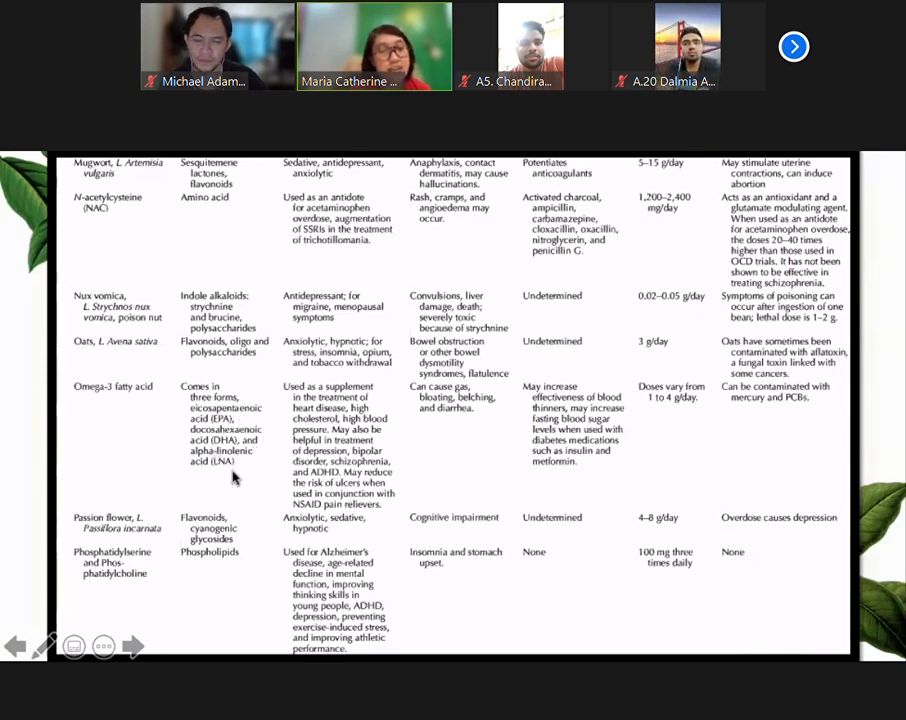
mouse_move(404, 424)
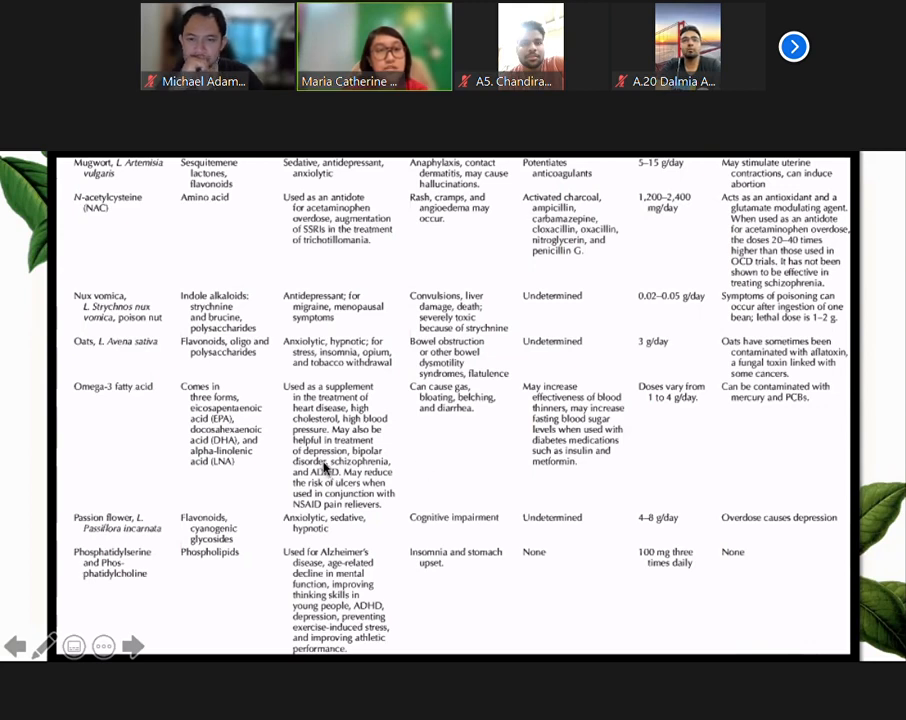
mouse_move(396, 458)
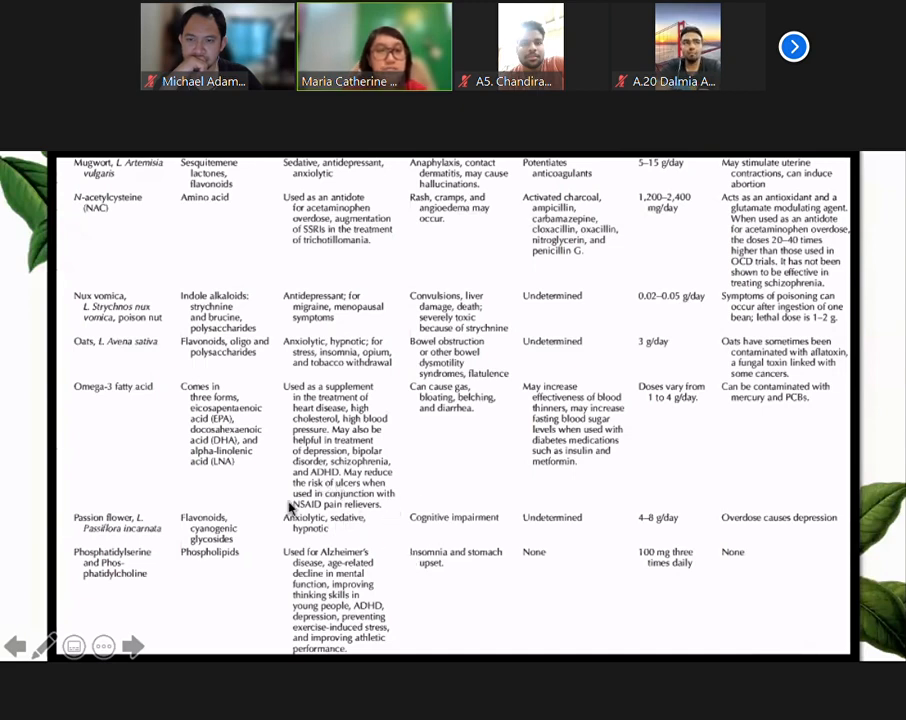
mouse_move(386, 486)
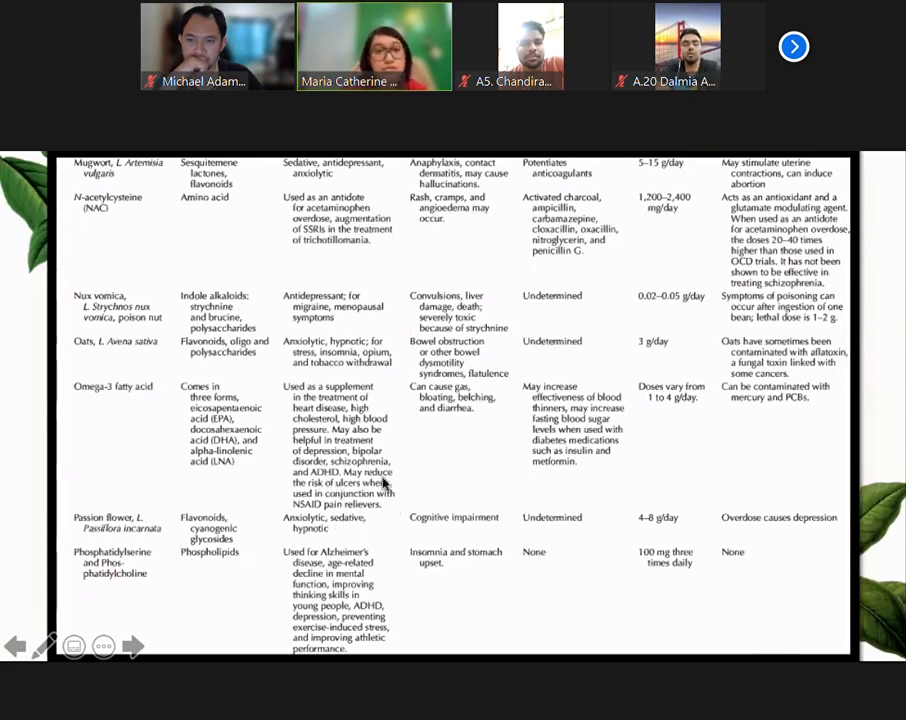
mouse_move(378, 500)
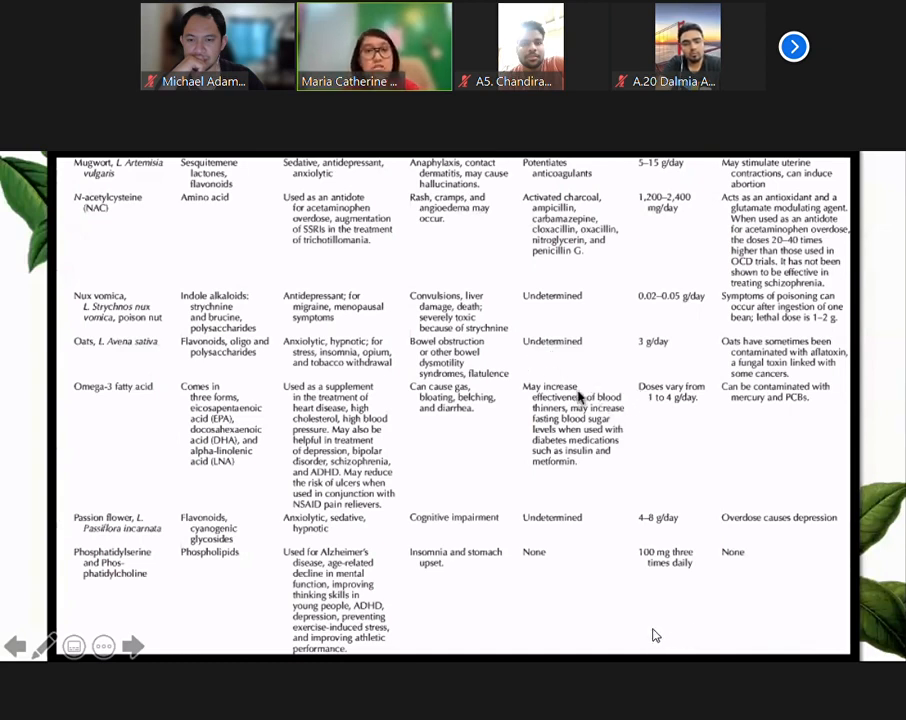
mouse_move(542, 604)
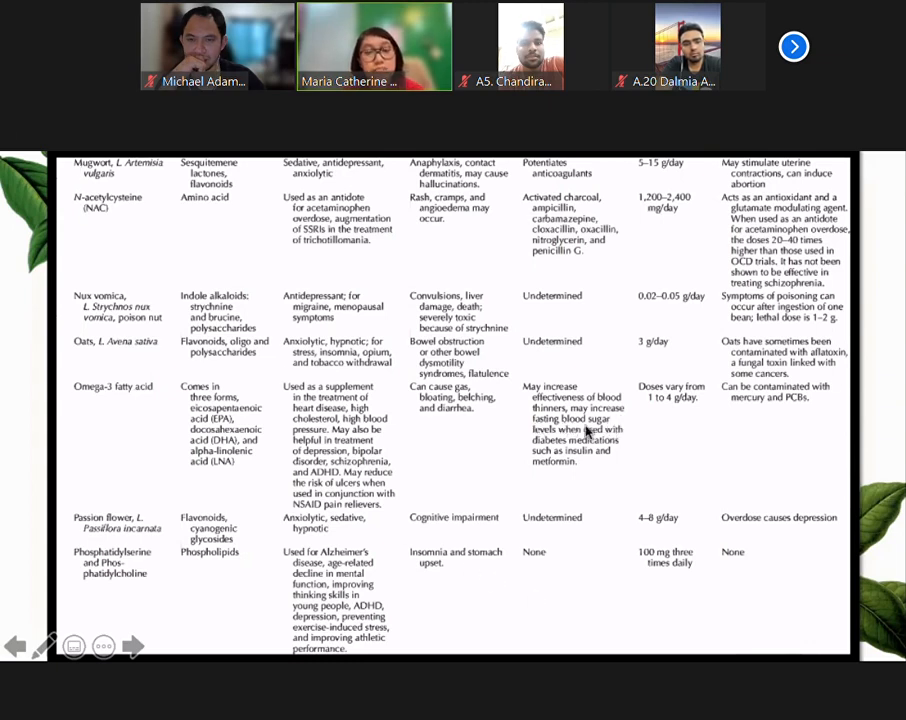
mouse_move(608, 480)
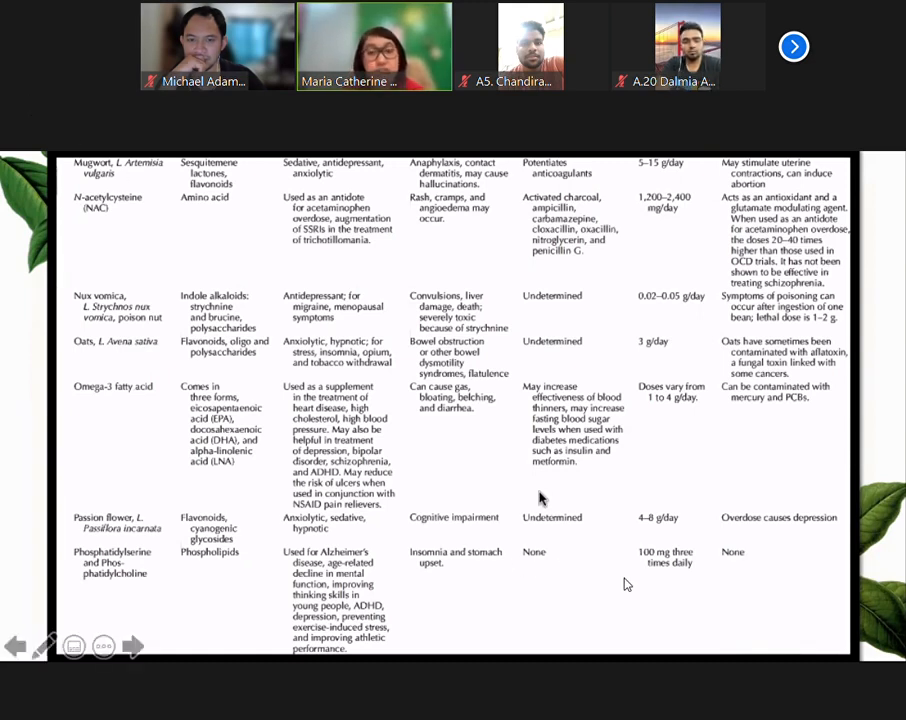
mouse_move(704, 356)
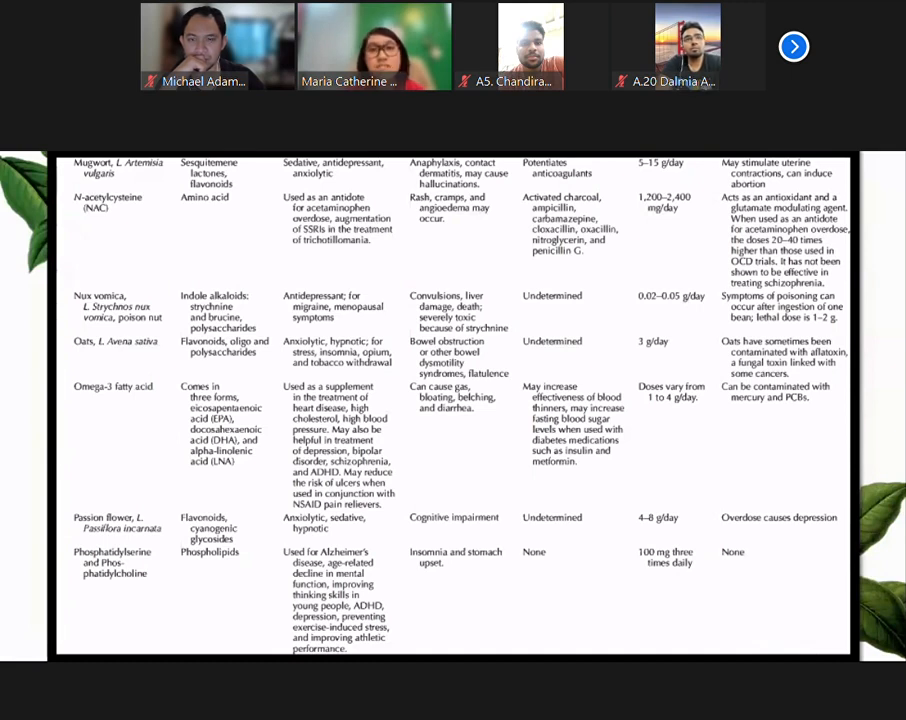
mouse_move(818, 544)
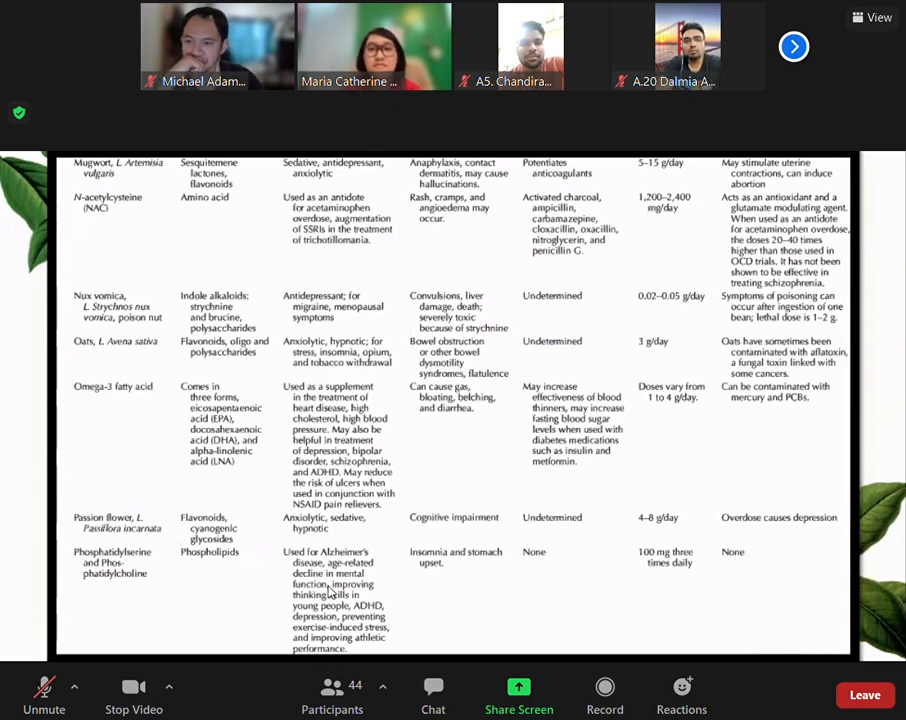
mouse_move(420, 468)
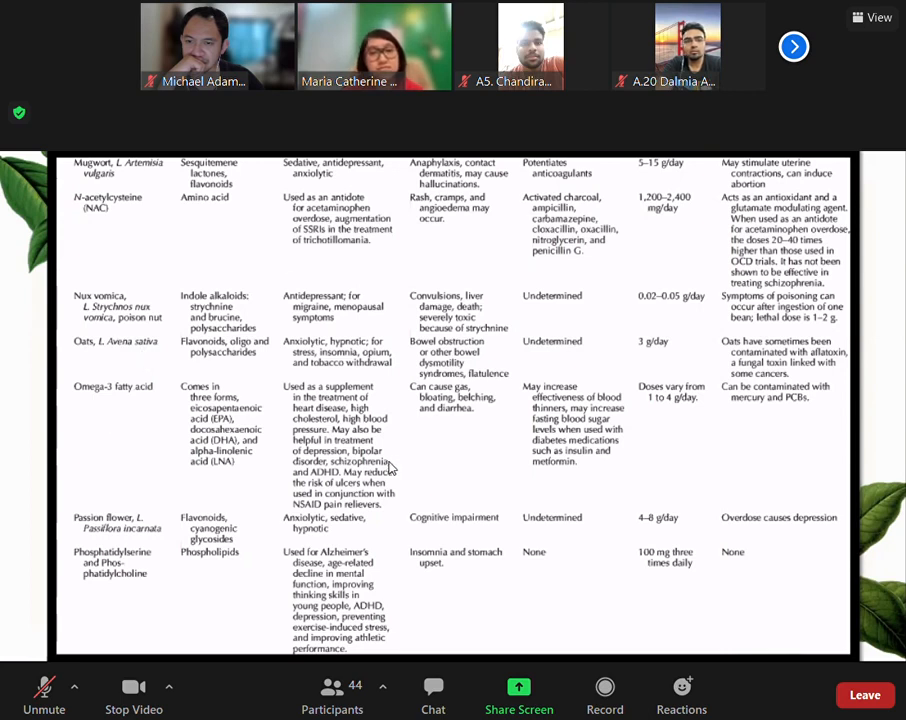
mouse_move(640, 486)
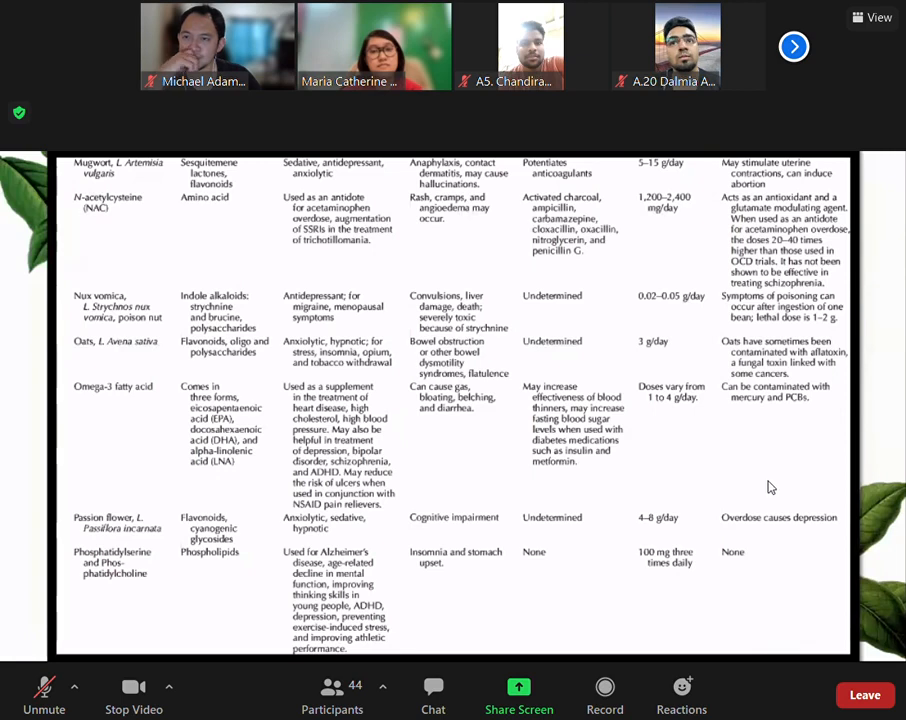
mouse_move(876, 322)
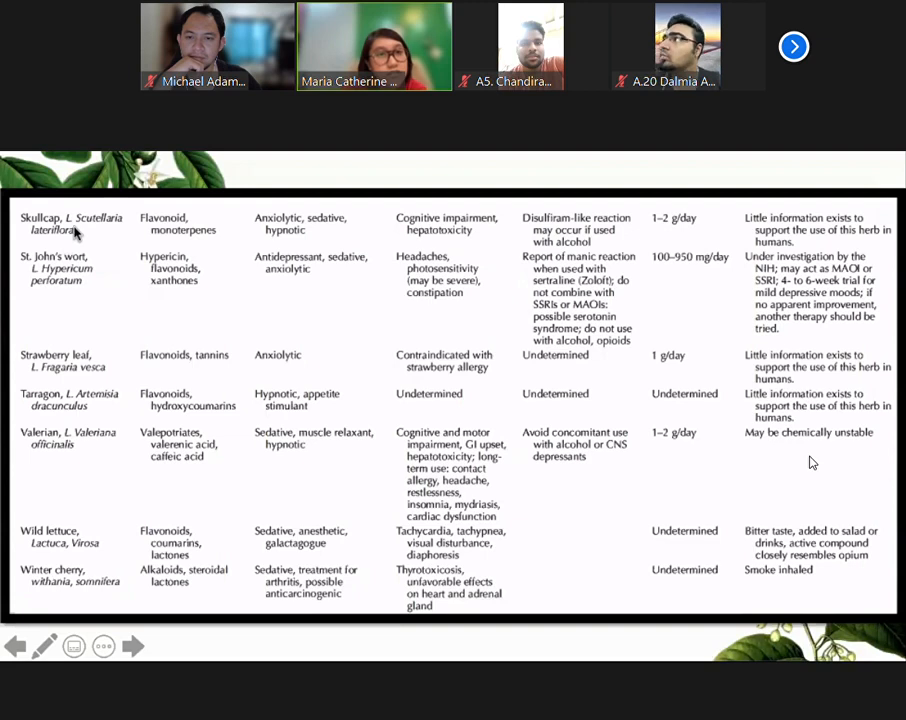
mouse_move(294, 258)
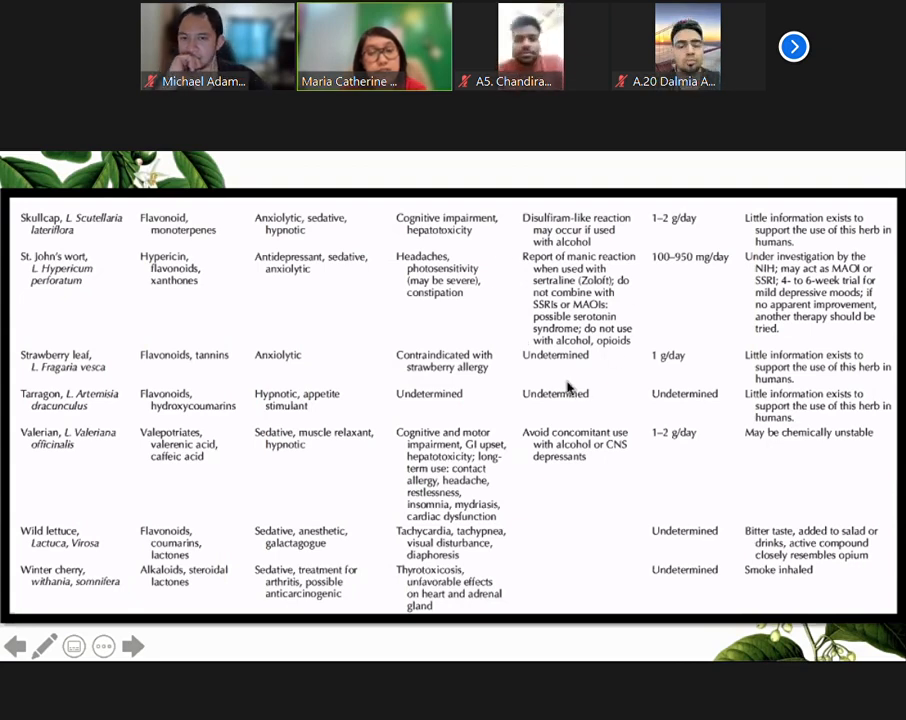
mouse_move(466, 194)
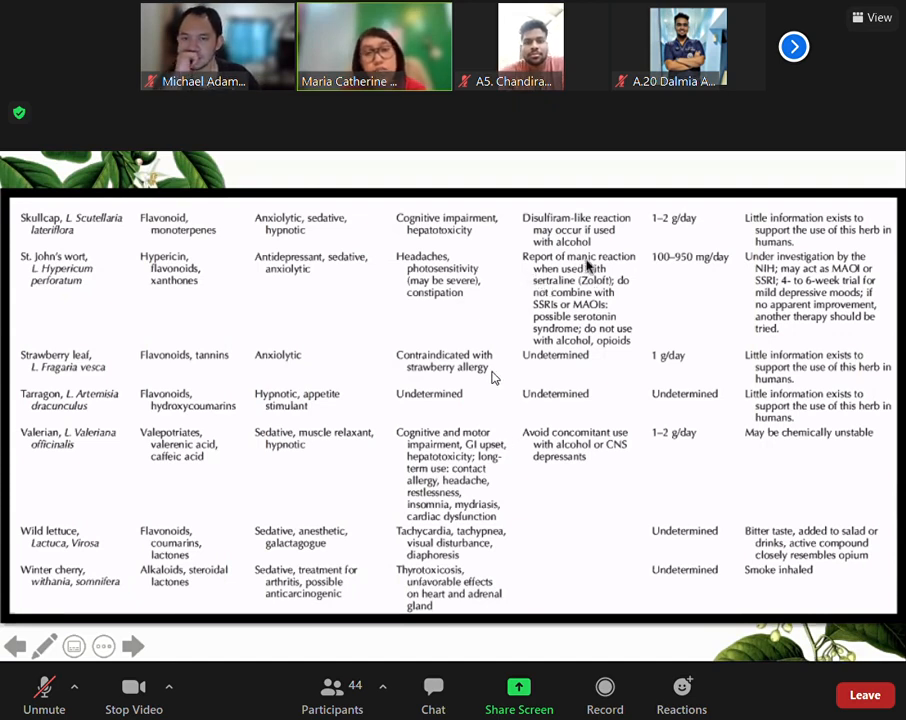
mouse_move(498, 370)
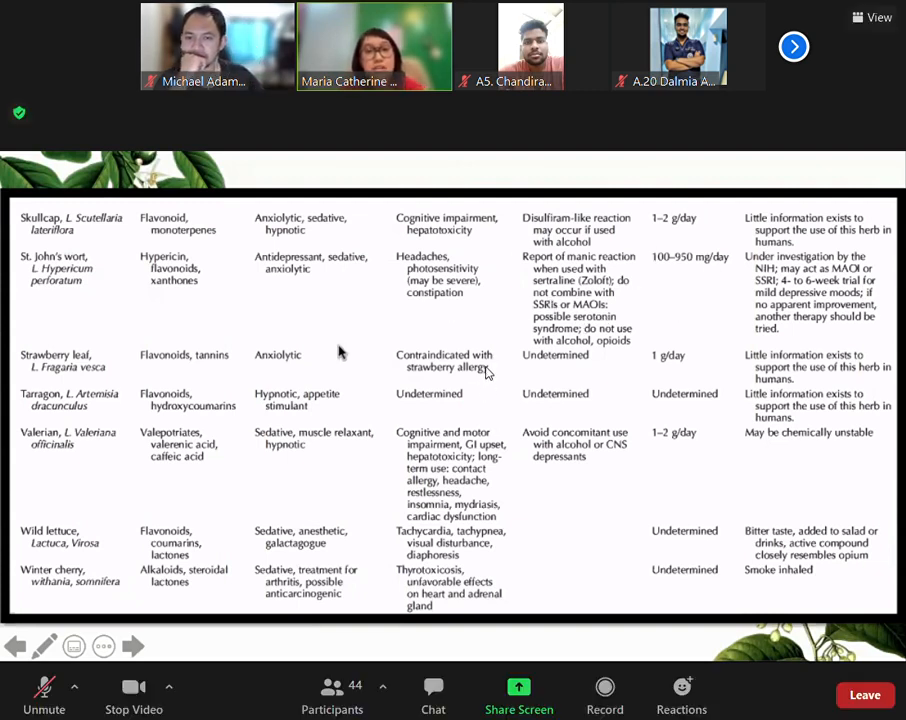
mouse_move(610, 316)
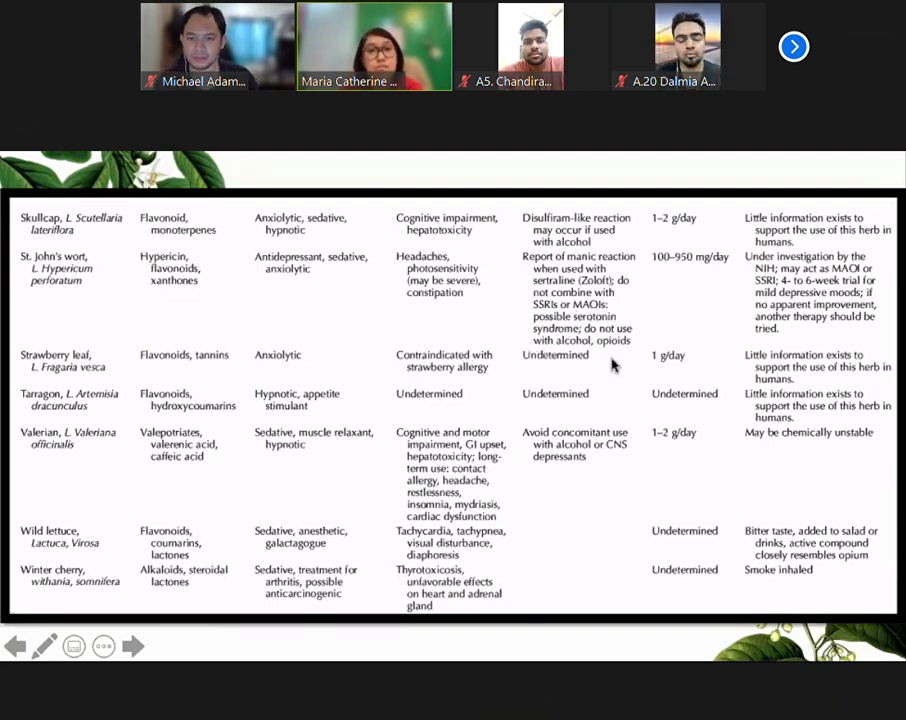
mouse_move(596, 354)
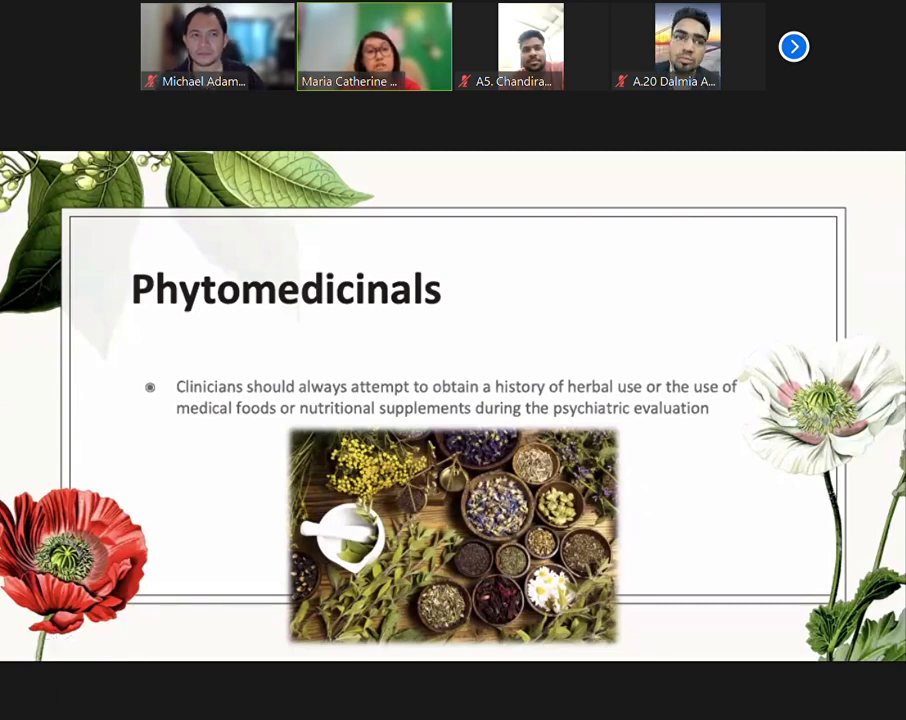
mouse_move(68, 44)
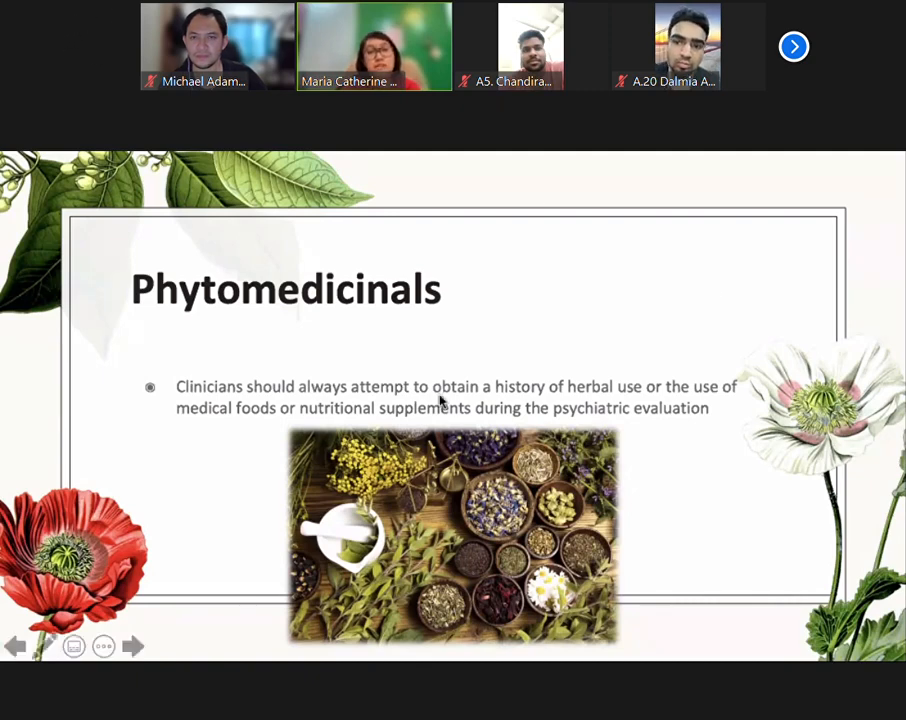
mouse_move(714, 276)
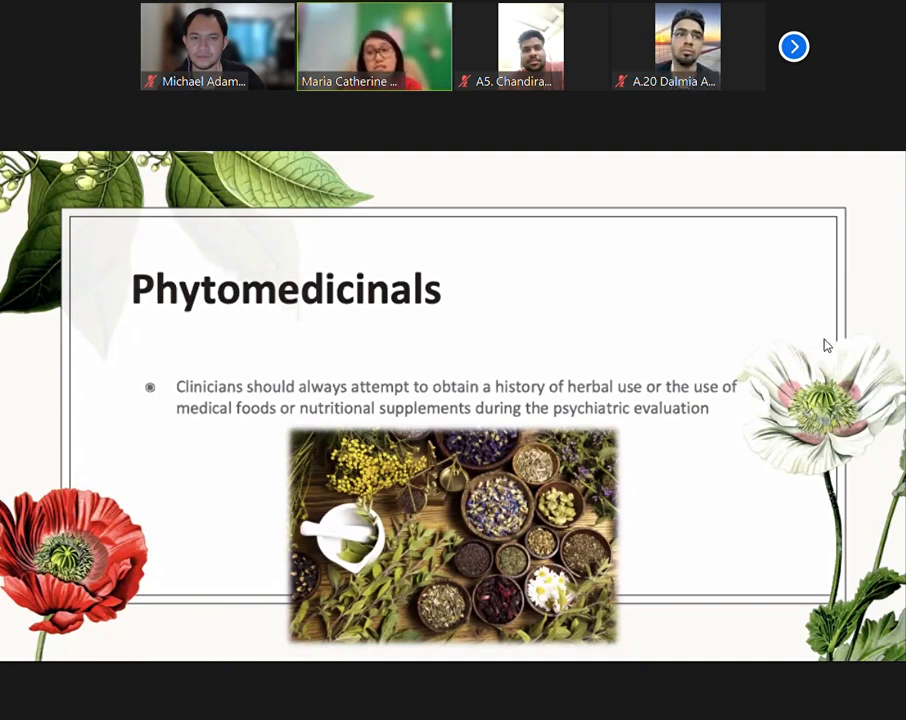
mouse_move(748, 284)
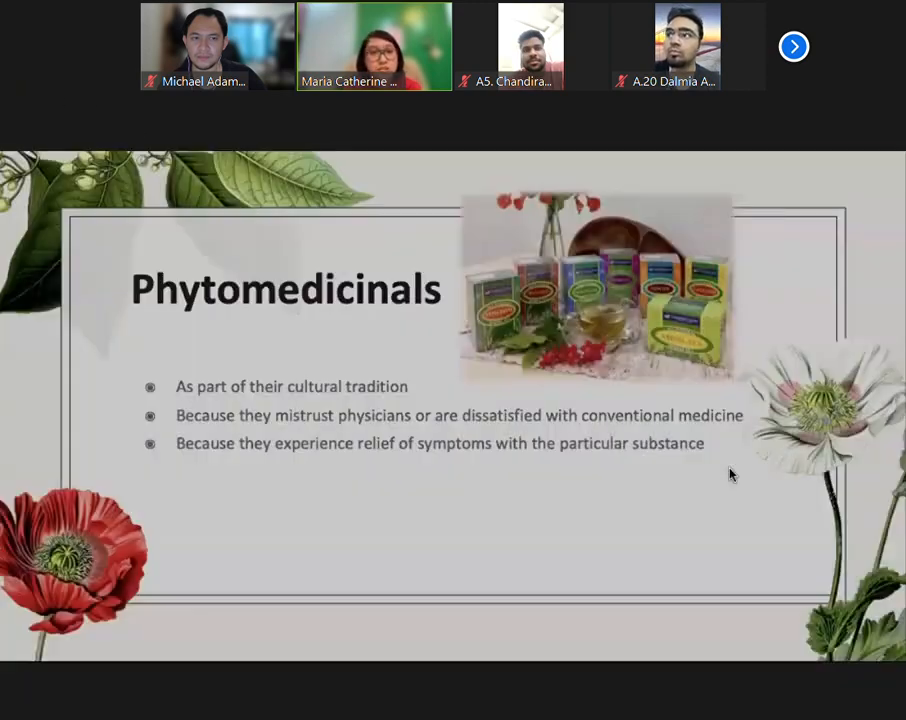
mouse_move(472, 230)
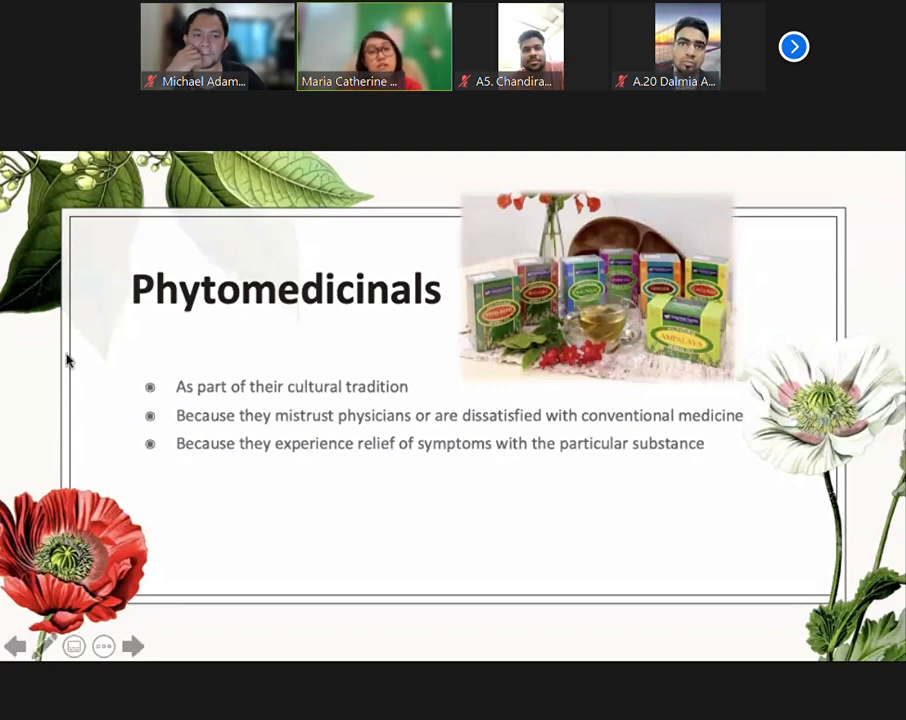
mouse_move(370, 250)
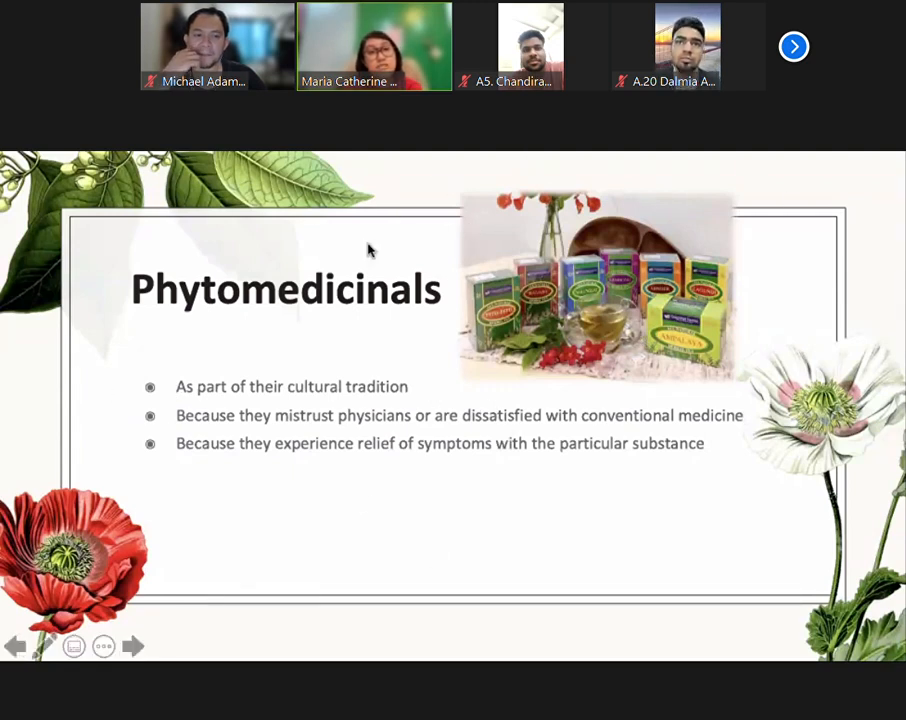
mouse_move(160, 164)
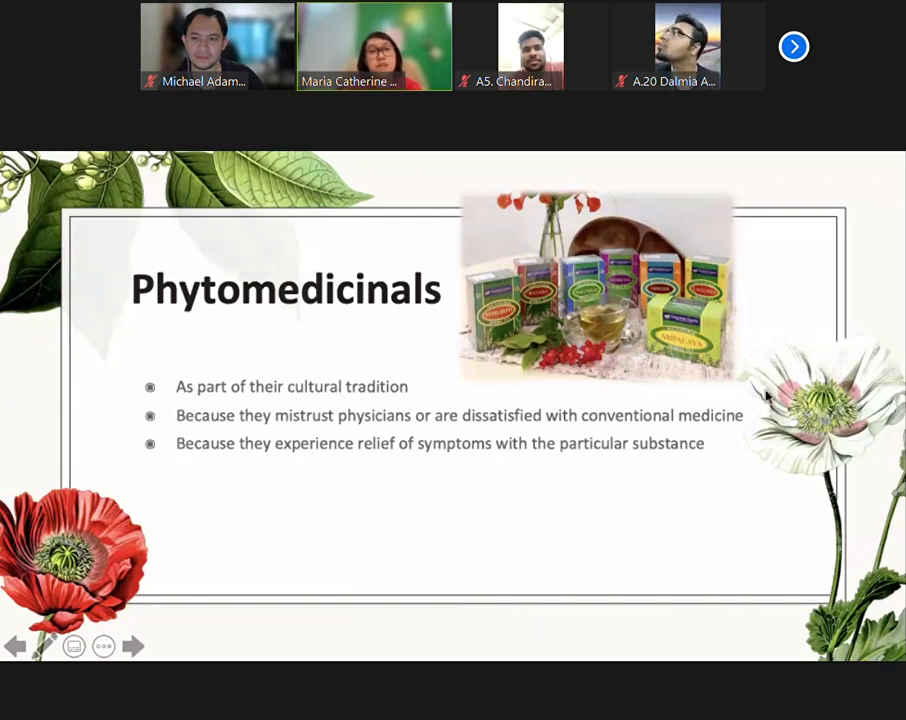
mouse_move(350, 472)
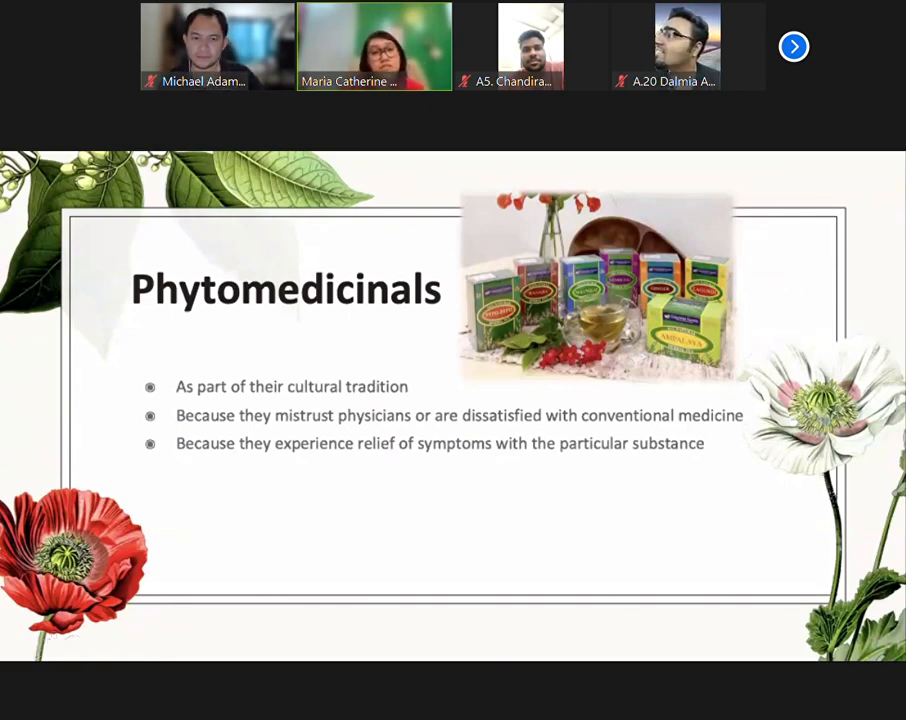
mouse_move(448, 328)
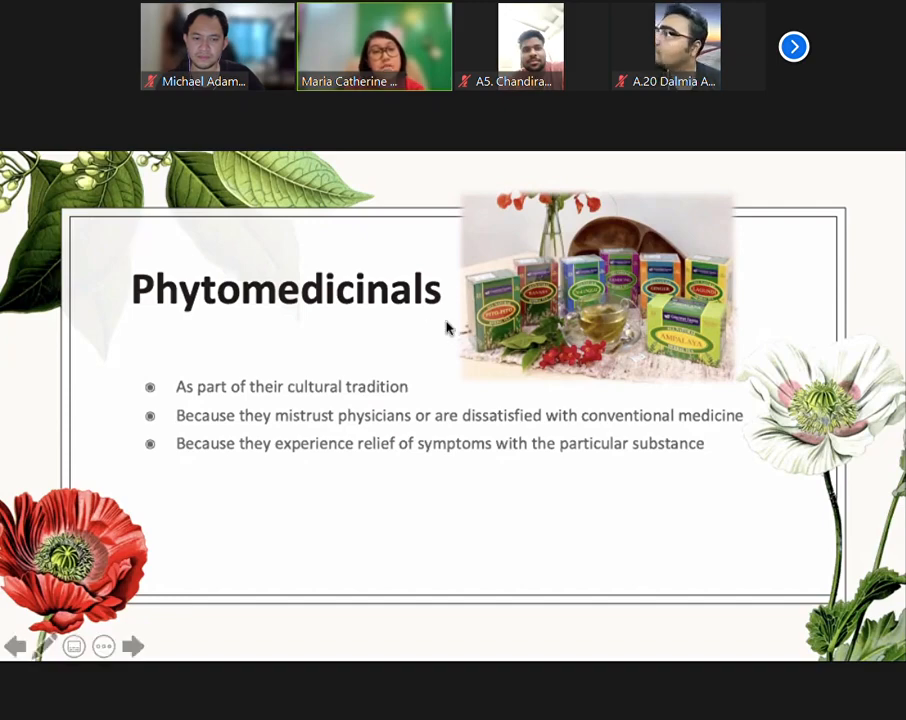